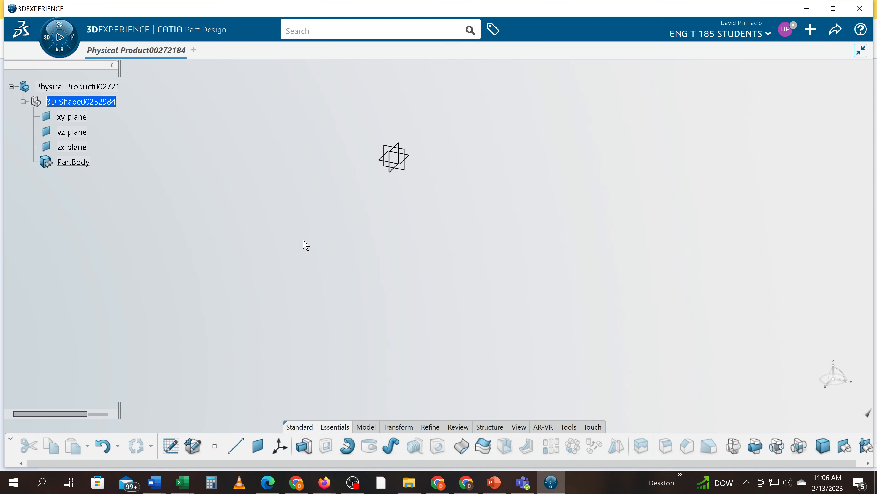
pyautogui.moveTo(49, 197)
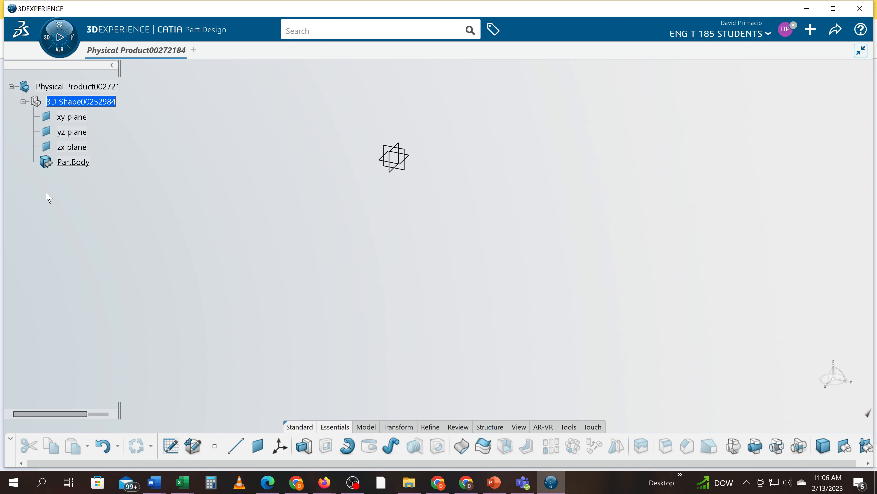
pyautogui.moveTo(54, 179)
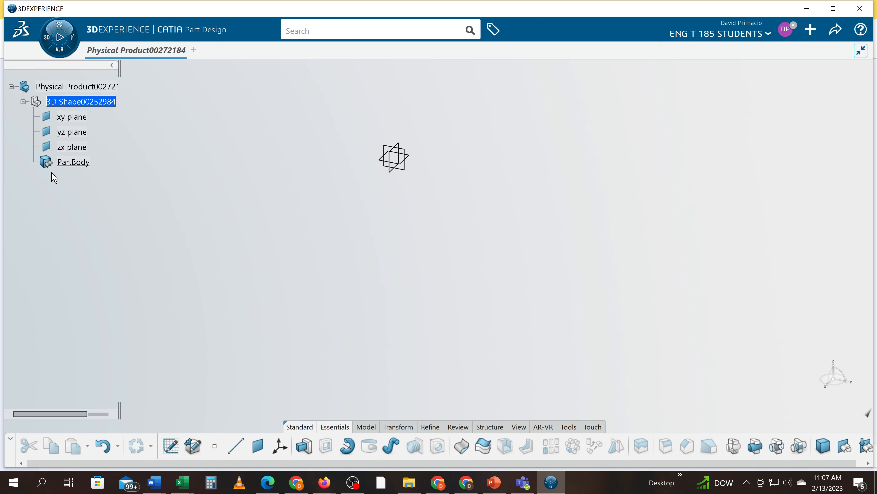
pyautogui.moveTo(427, 147)
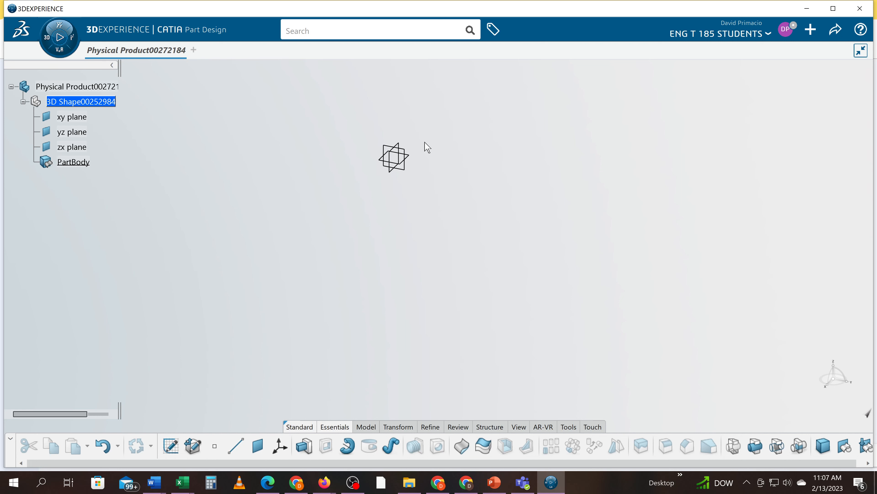
pyautogui.moveTo(395, 206)
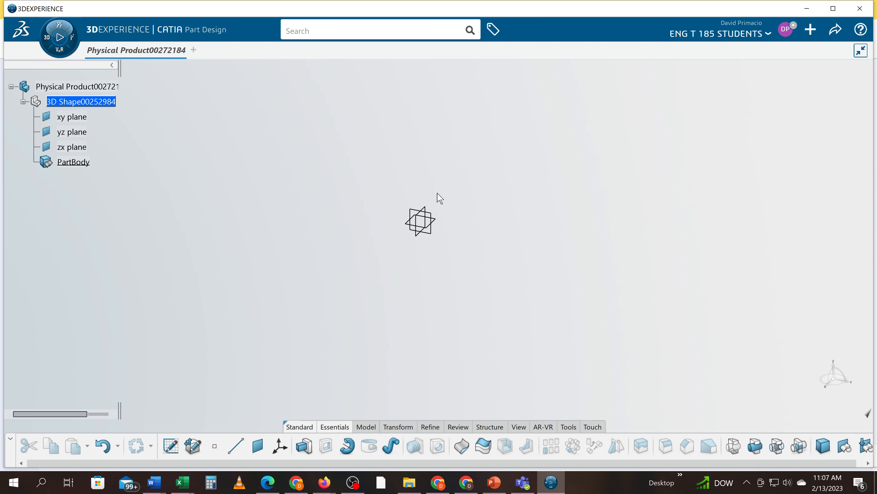
pyautogui.moveTo(380, 180)
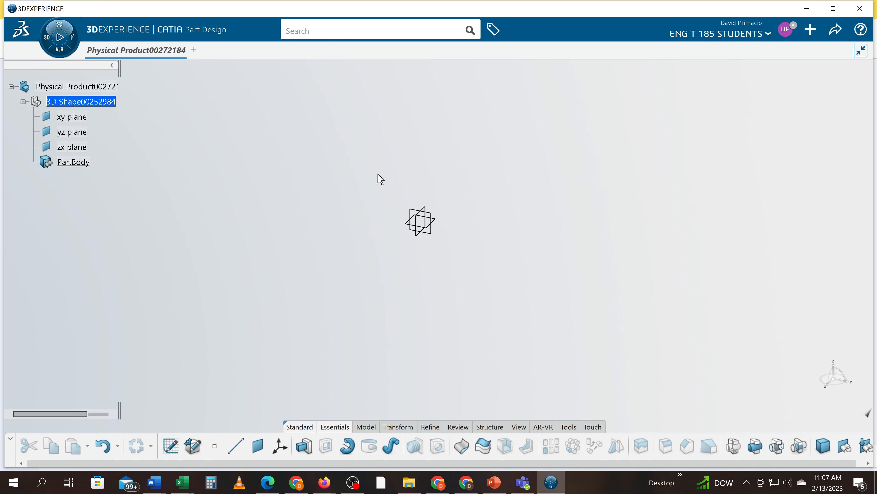
# Reach the Status Bar page under User Interface in the Preferences dialog.
pyautogui.click(787, 30)
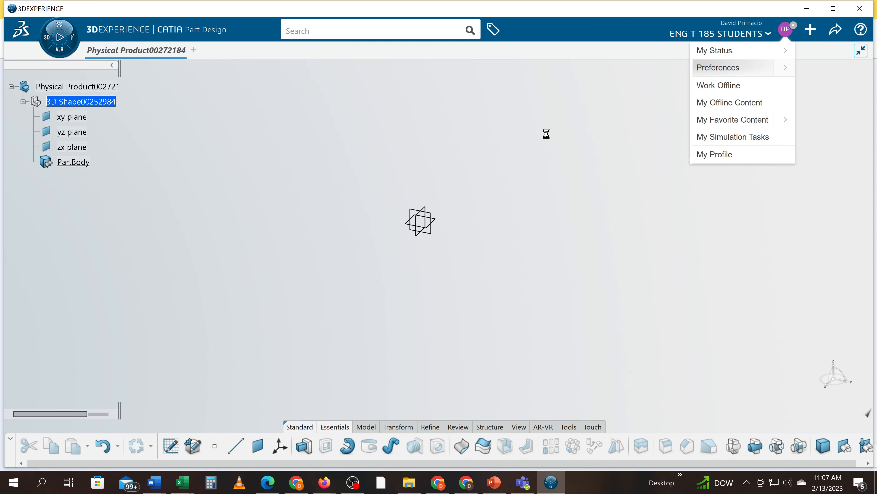
pyautogui.click(718, 68)
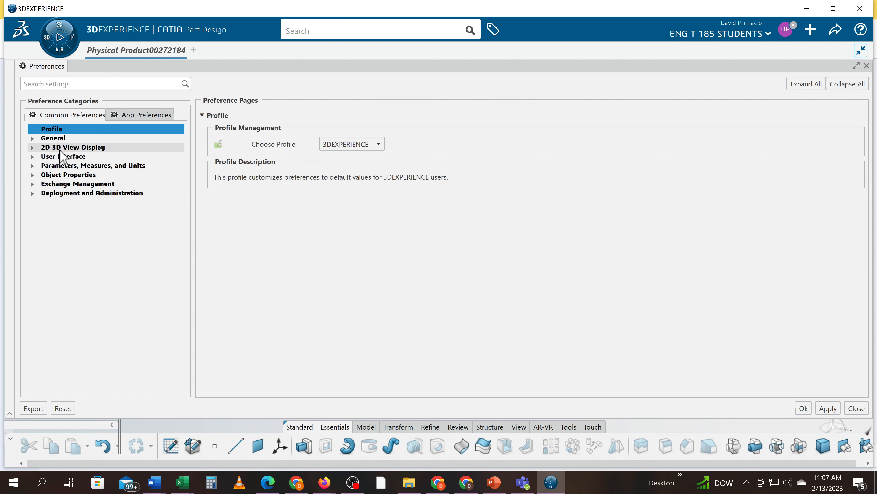
pyautogui.click(63, 157)
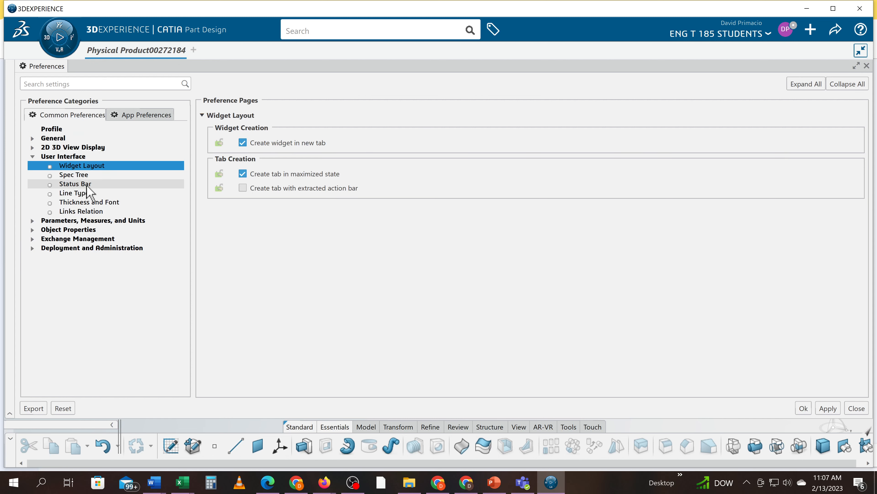
pyautogui.moveTo(95, 202)
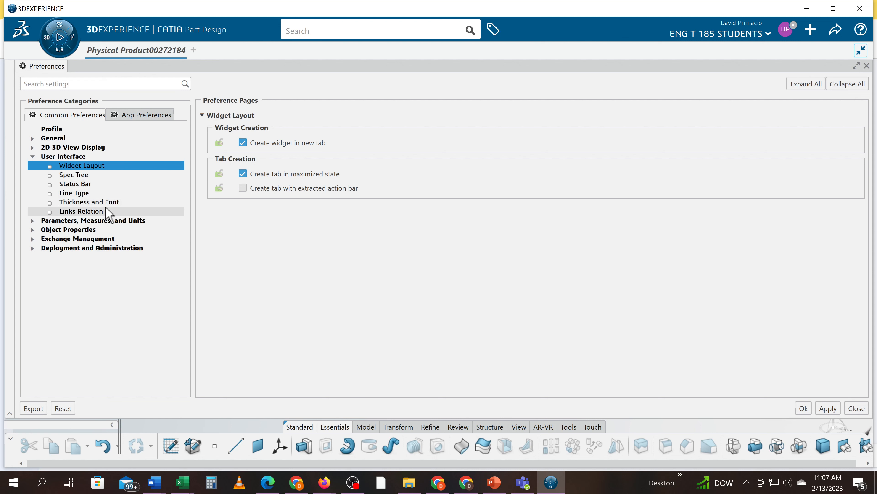
pyautogui.click(74, 184)
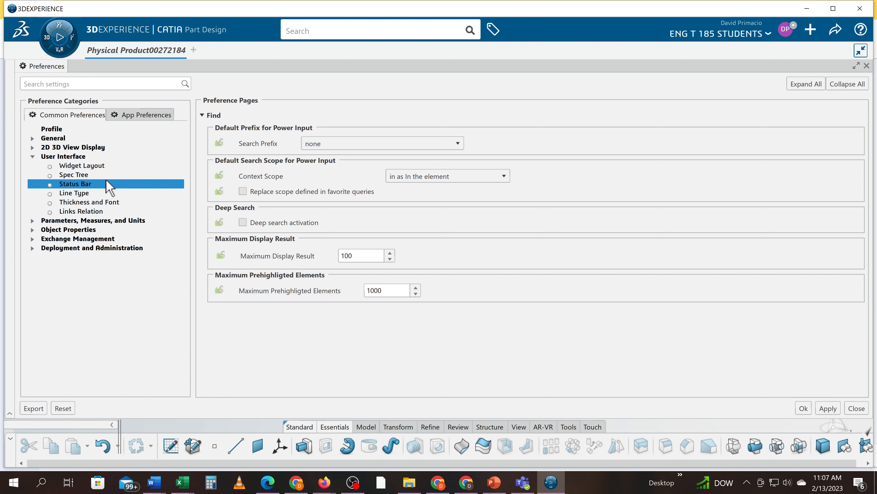
pyautogui.moveTo(29, 236)
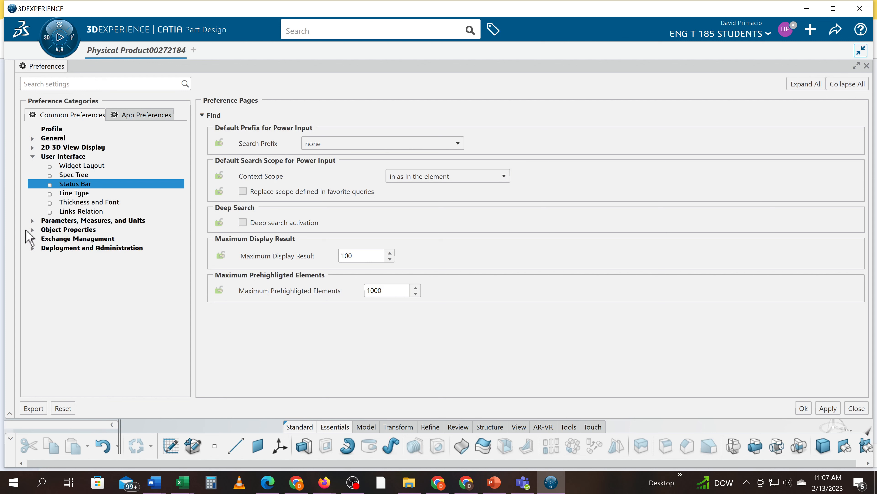
# On the Measures page, set the measure text font to CATIA Symbols (TT).
pyautogui.click(94, 220)
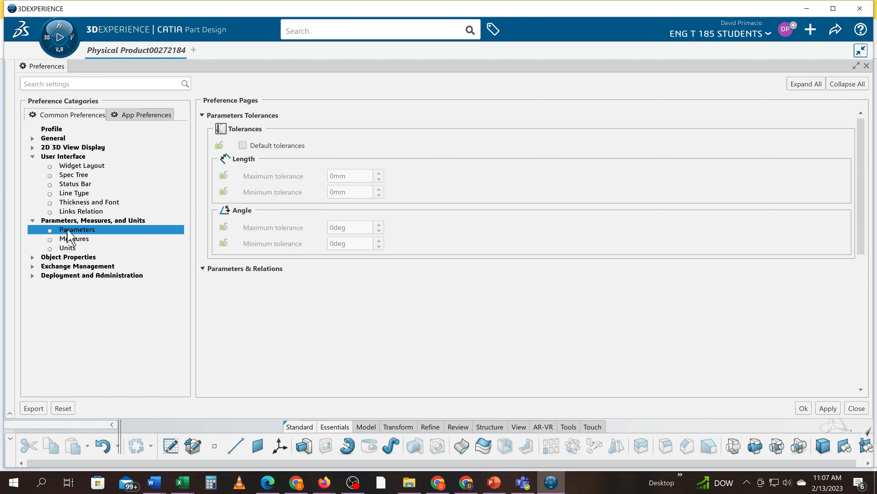
pyautogui.click(202, 268)
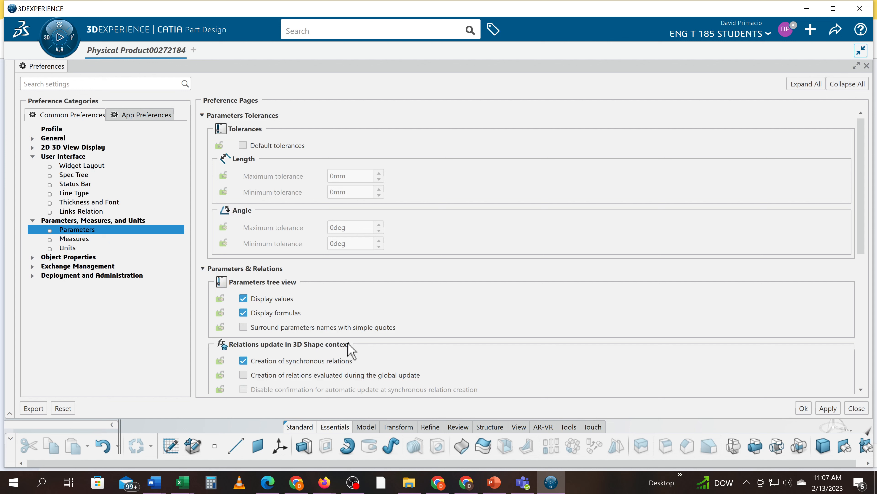
pyautogui.moveTo(75, 238)
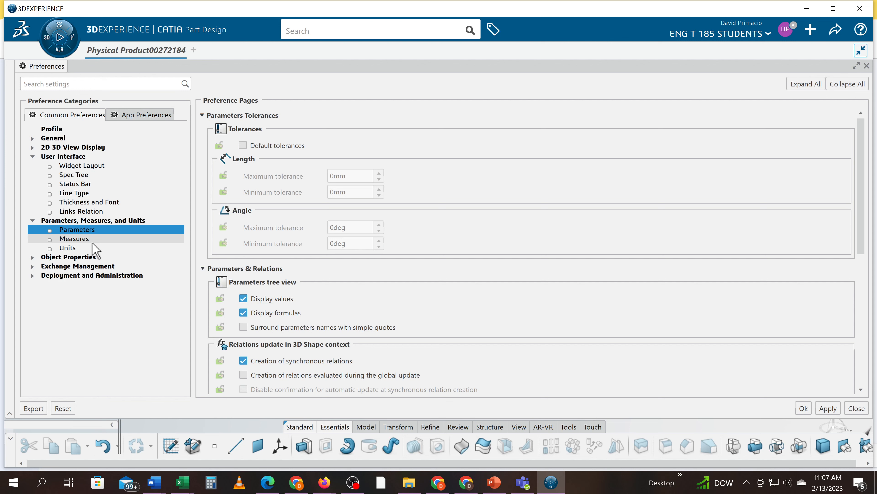
pyautogui.click(74, 239)
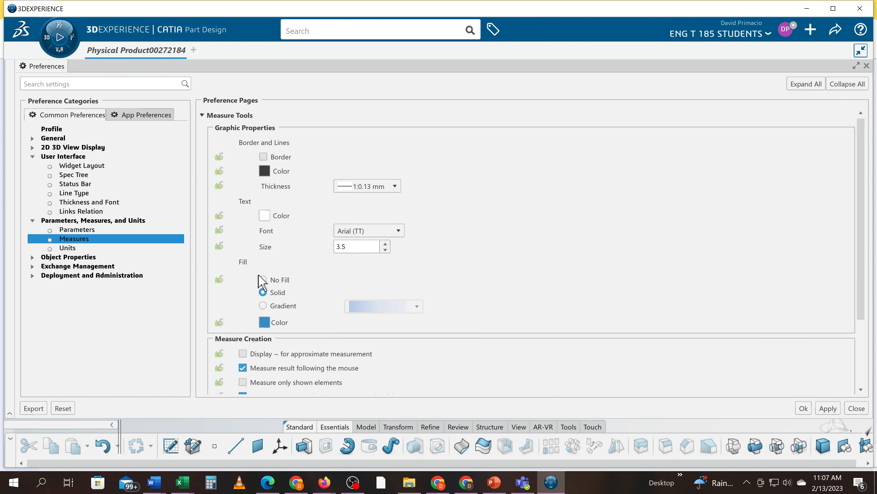
pyautogui.click(395, 230)
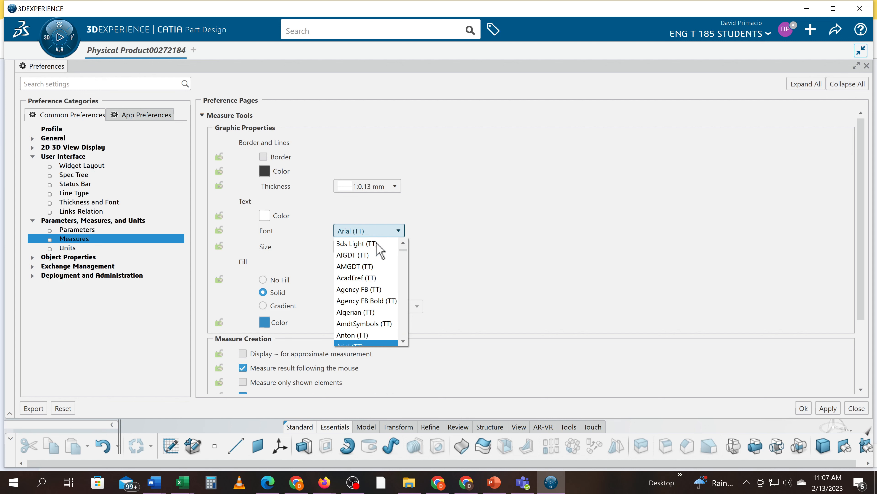
pyautogui.scroll(-3)
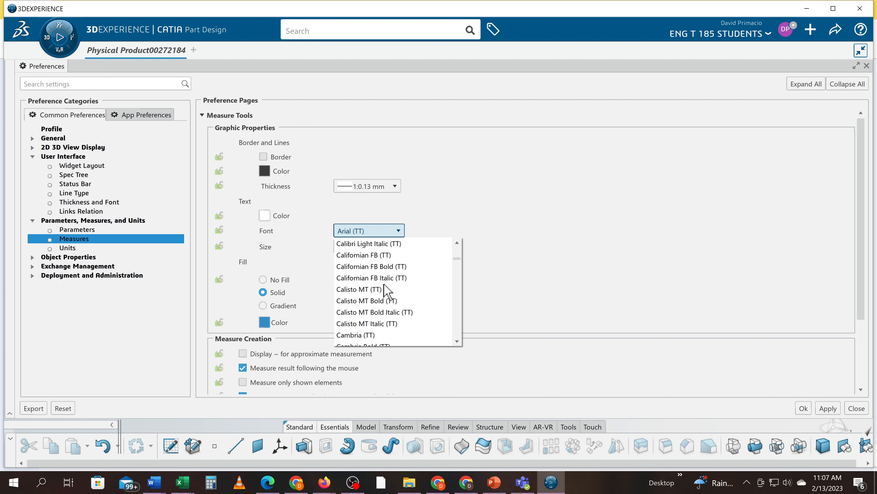
pyautogui.scroll(3)
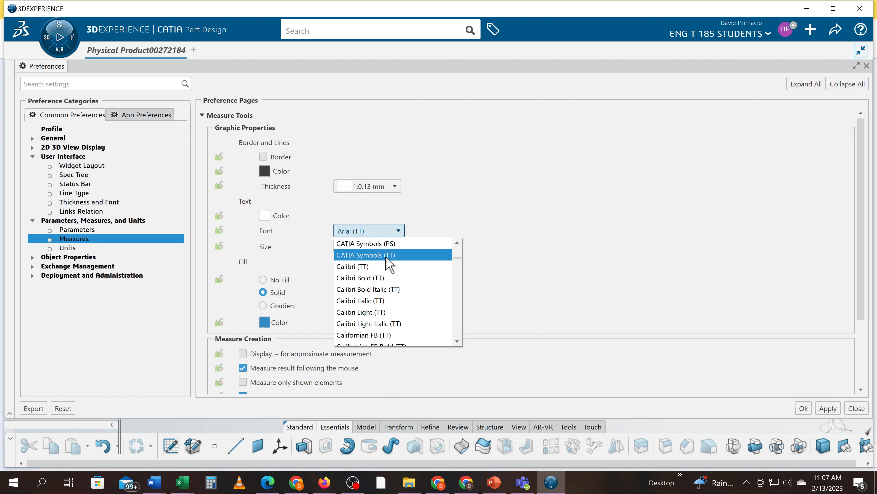
pyautogui.click(365, 255)
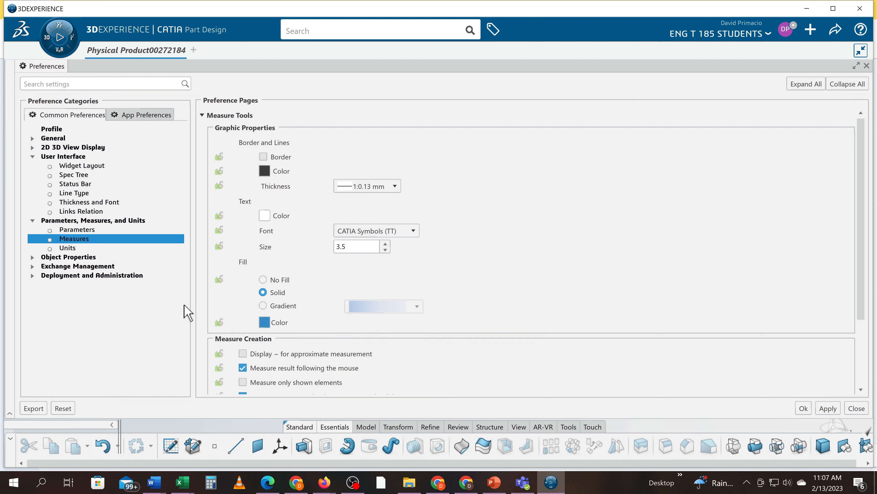
# On the Units page, set length to inches with 4 decimal places and trailing zeros shown.
pyautogui.click(68, 248)
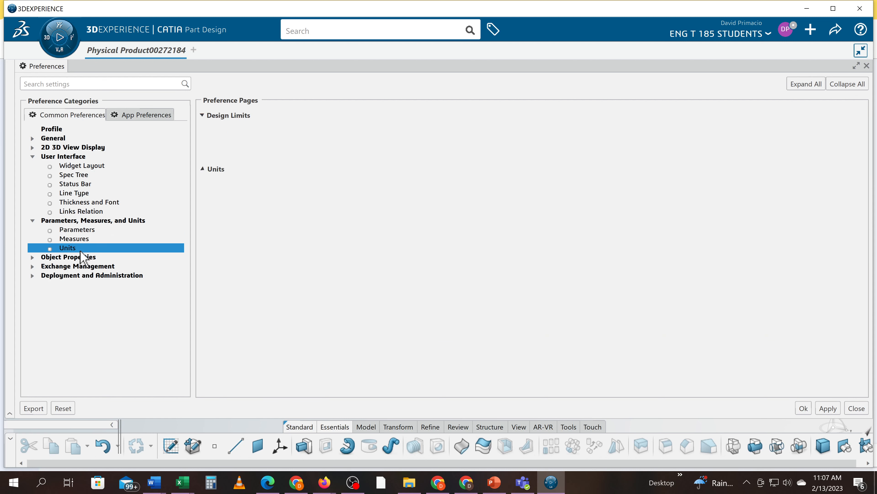
pyautogui.click(67, 247)
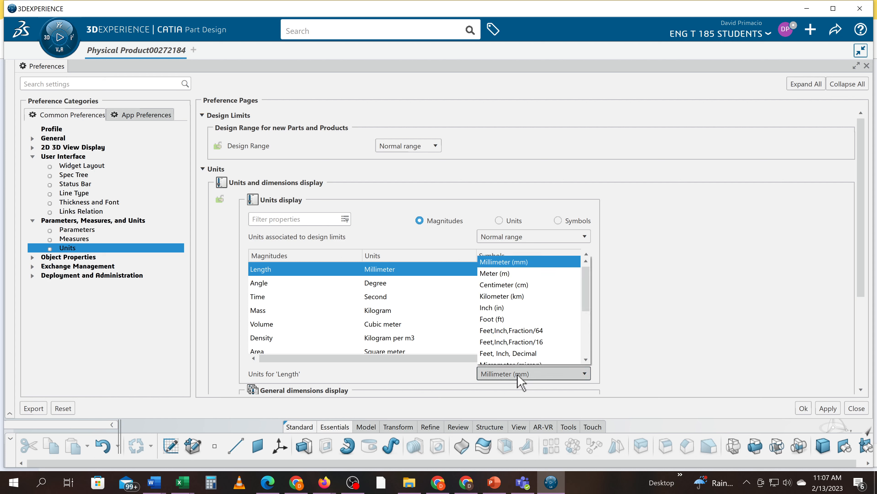
pyautogui.click(491, 308)
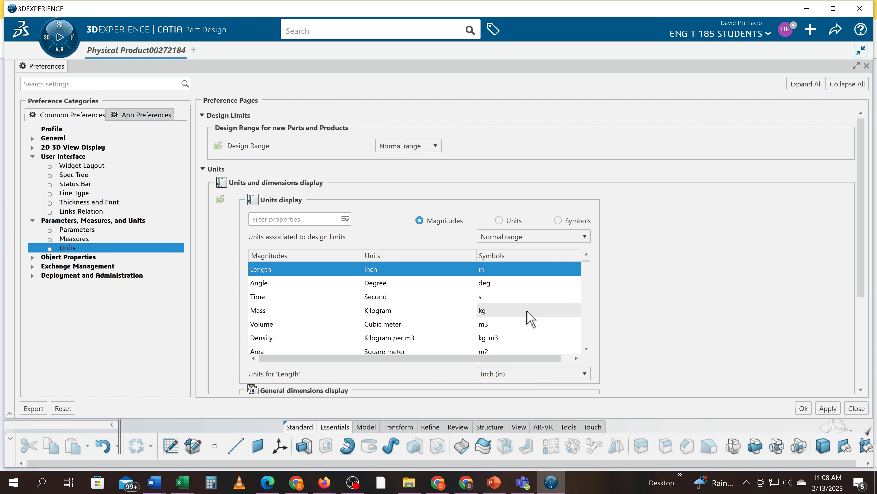
pyautogui.scroll(-3)
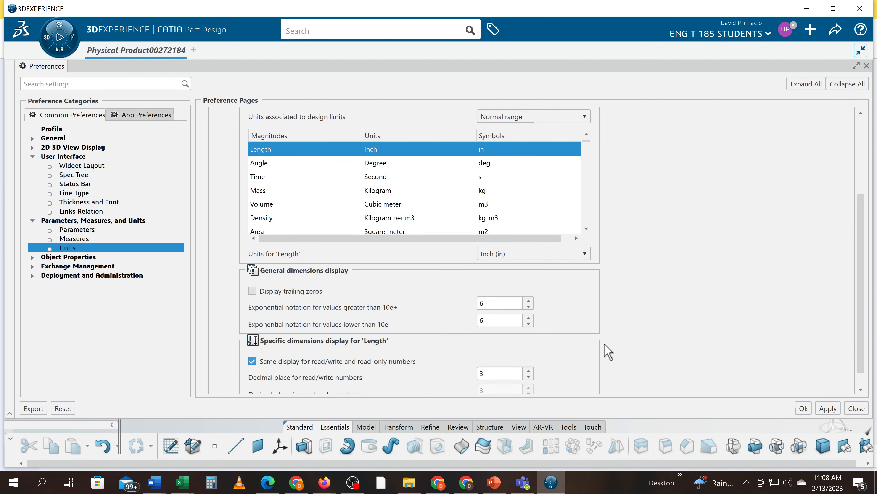
pyautogui.click(526, 370)
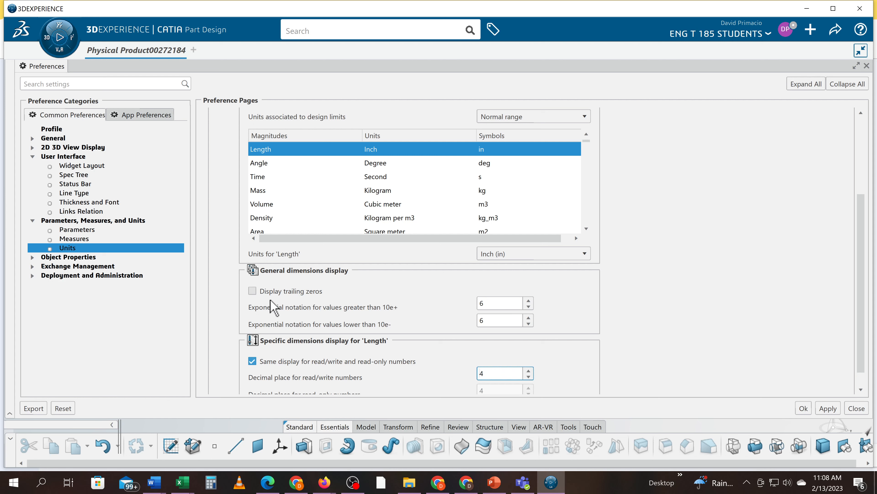
pyautogui.click(252, 291)
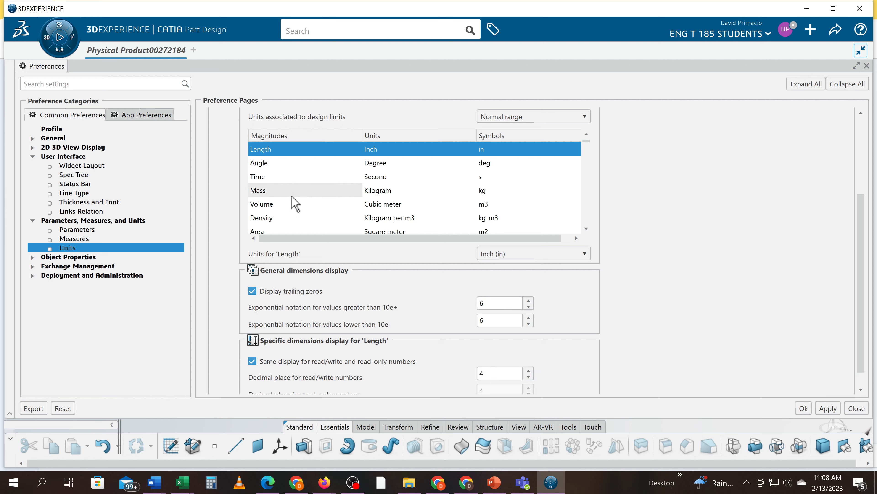
pyautogui.moveTo(271, 182)
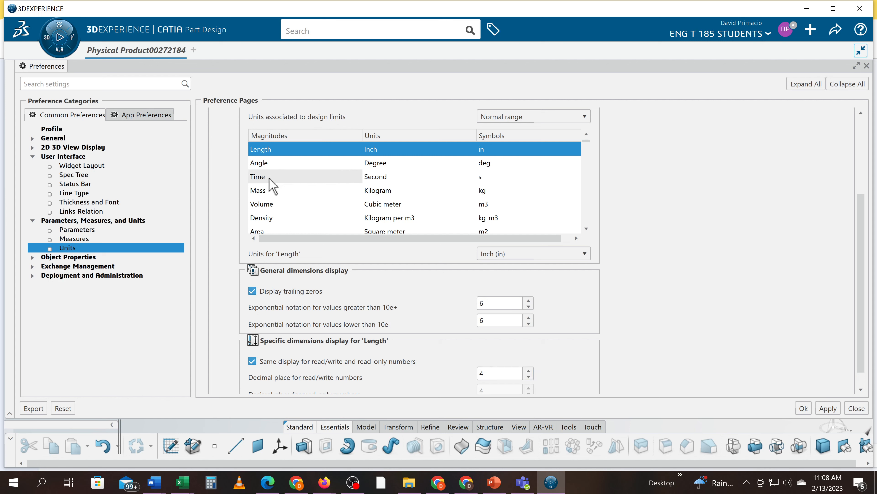
# Switch the Mass unit to Pound (lb).
pyautogui.click(257, 190)
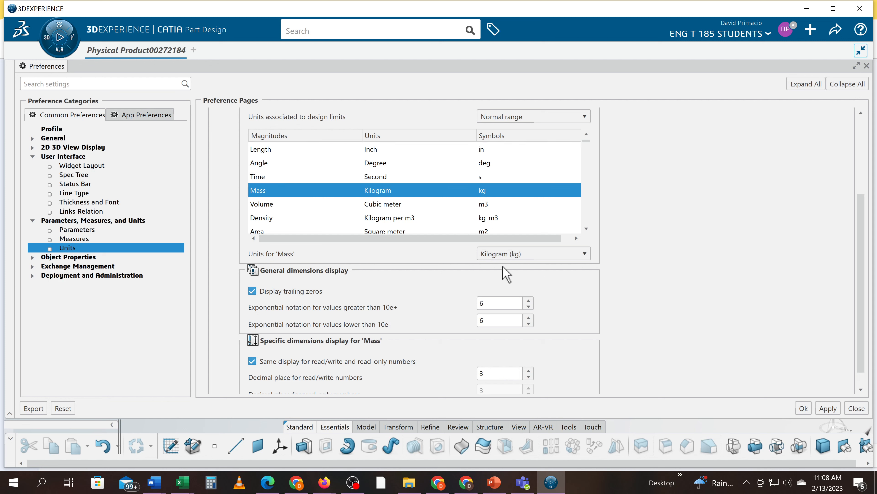
pyautogui.click(532, 253)
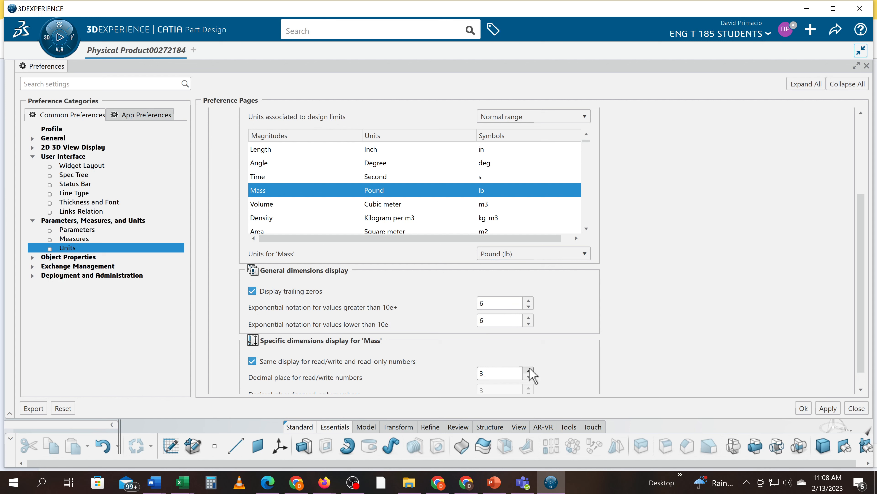
pyautogui.moveTo(261, 203)
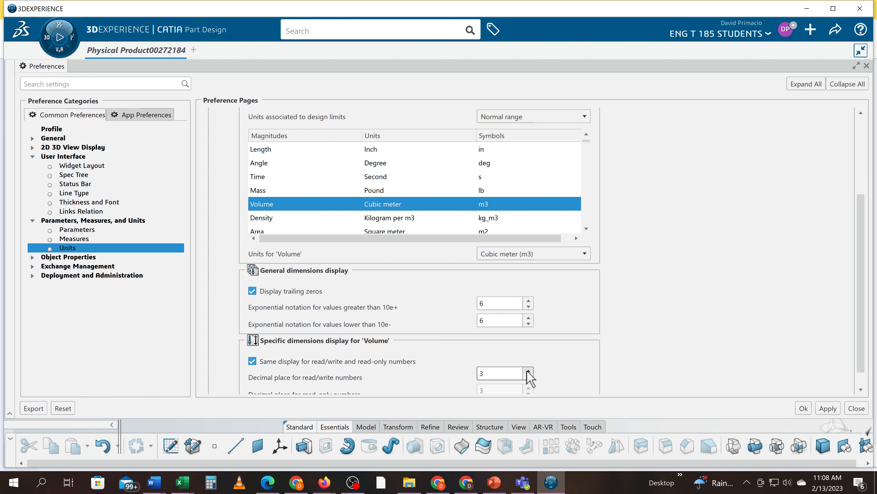
# Set volume to cubic inches, density to pounds per cubic inch and area to square inches.
pyautogui.click(527, 369)
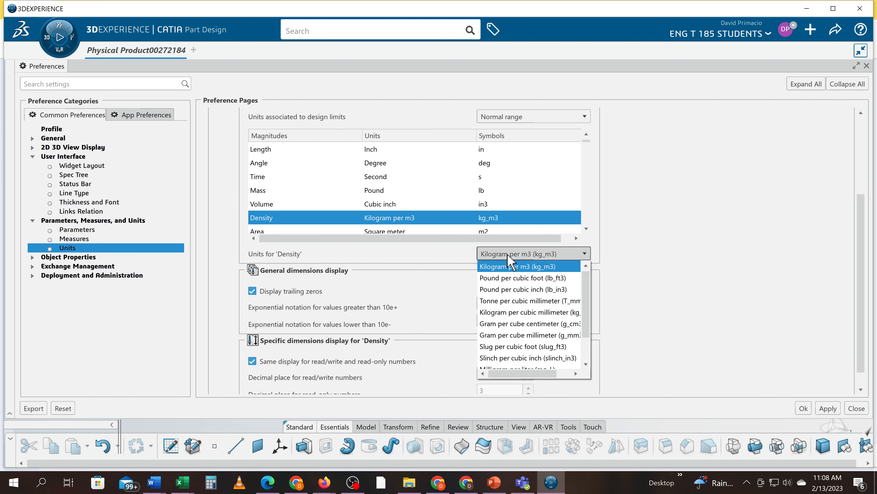
pyautogui.moveTo(561, 290)
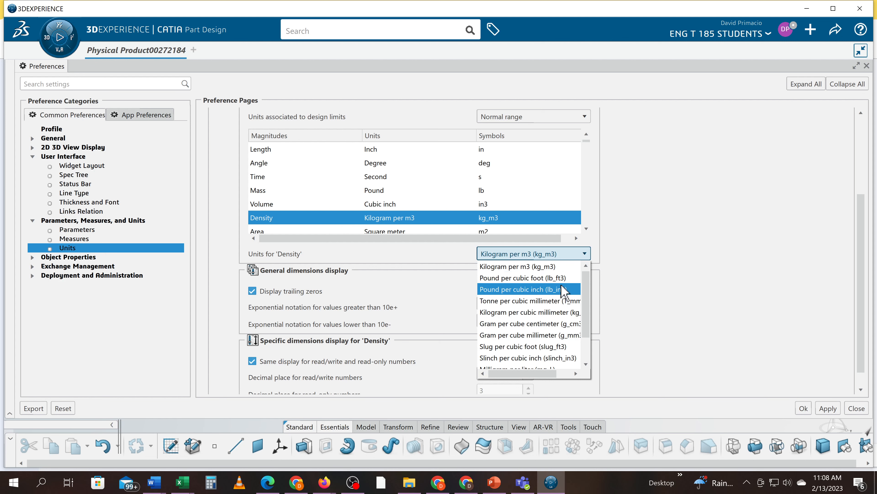
pyautogui.click(520, 289)
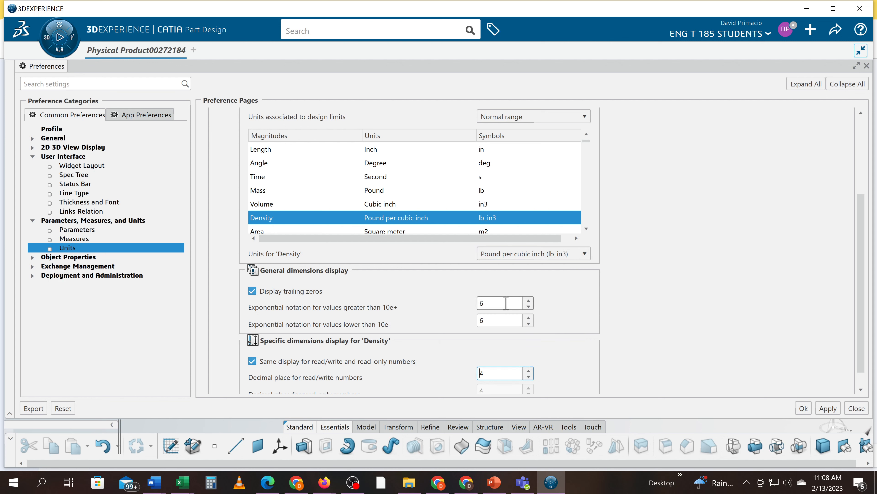
pyautogui.scroll(-3)
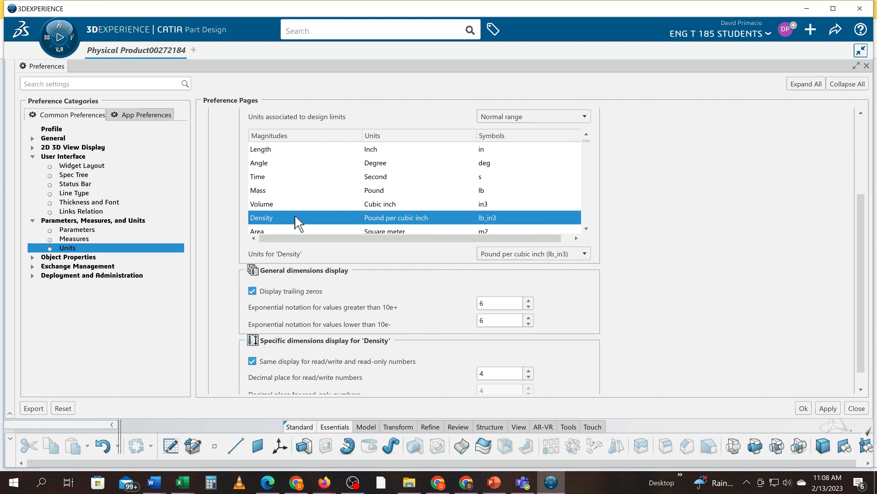
pyautogui.click(268, 231)
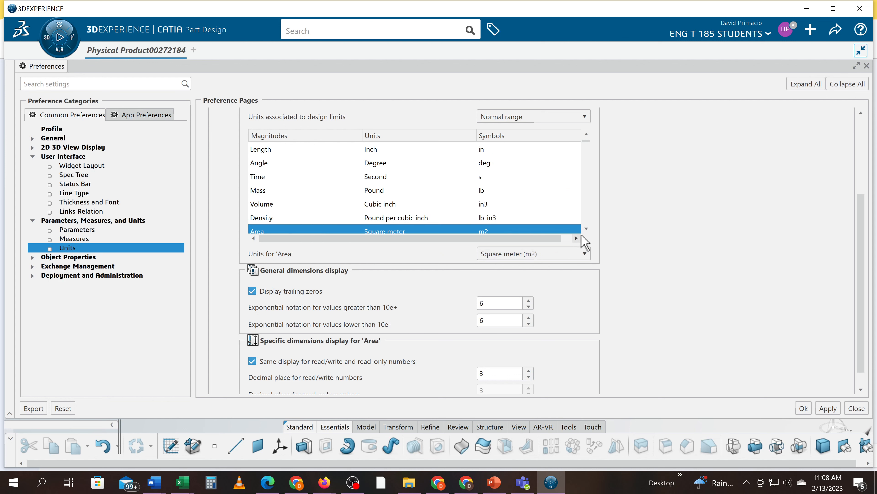
pyautogui.scroll(-3)
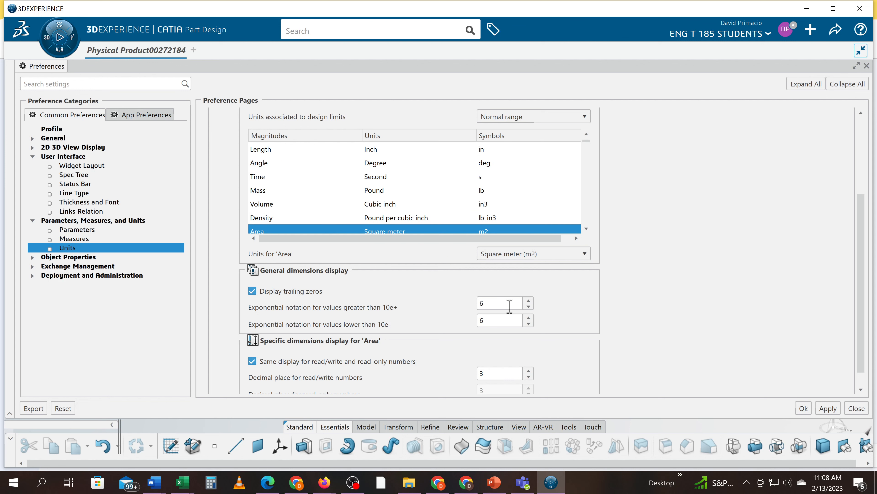
pyautogui.click(533, 253)
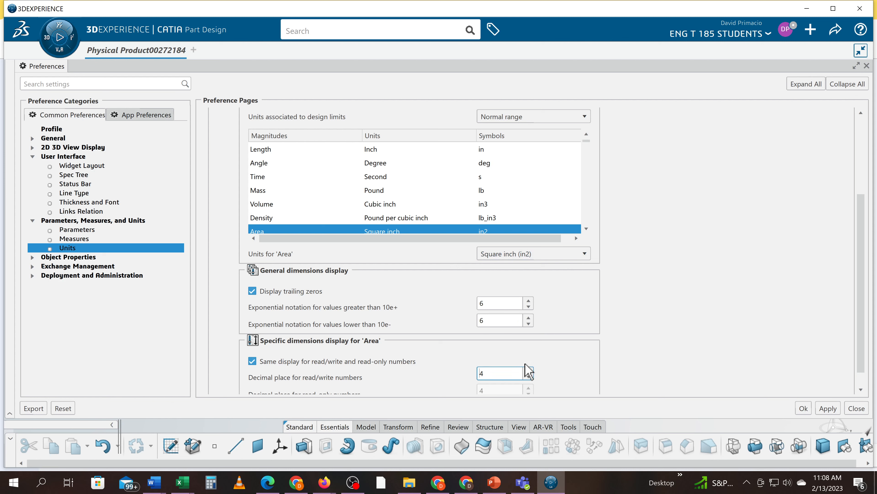
pyautogui.scroll(-3)
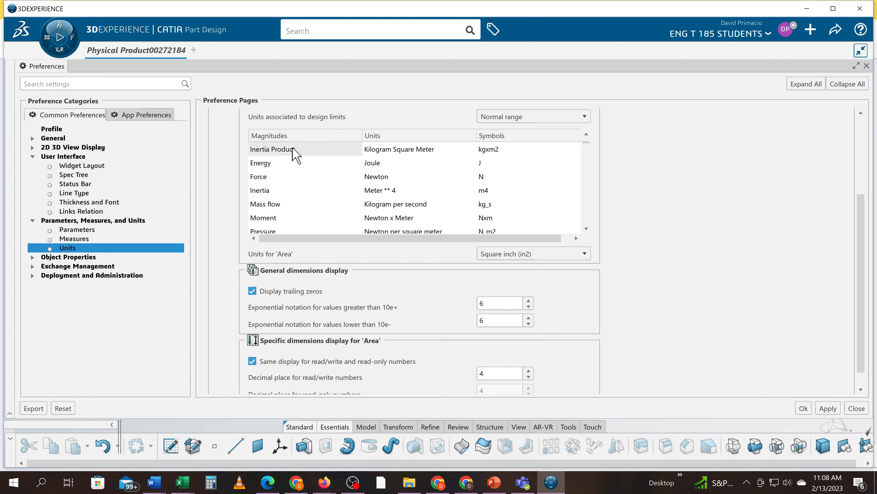
pyautogui.moveTo(317, 203)
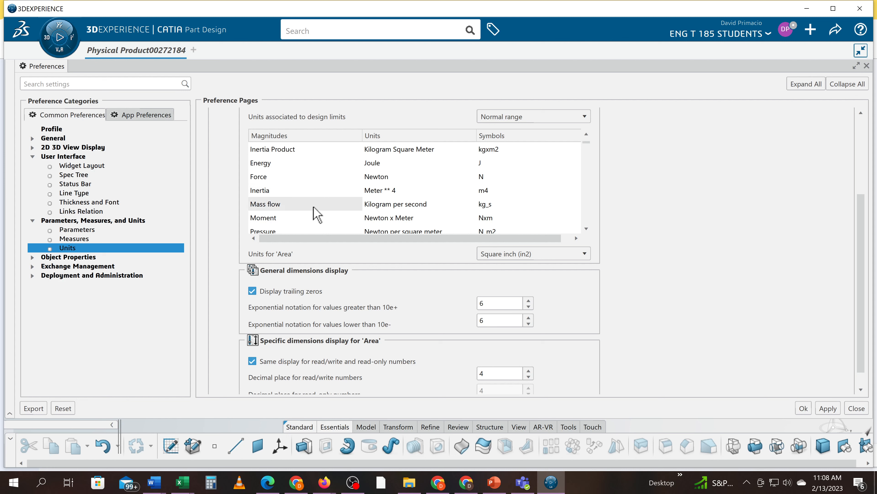
pyautogui.moveTo(97, 275)
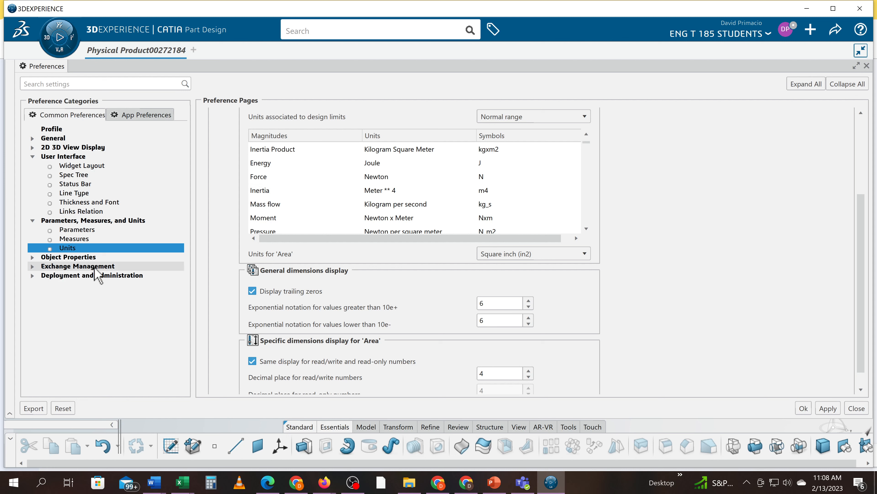
# In 3D Shape Display, show Constraints, Parameters and Relations in the specification tree.
pyautogui.click(33, 257)
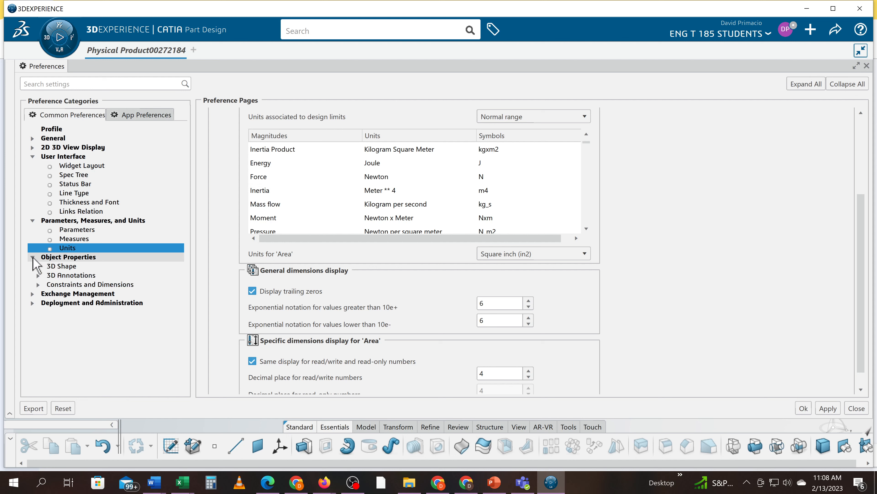
pyautogui.click(62, 266)
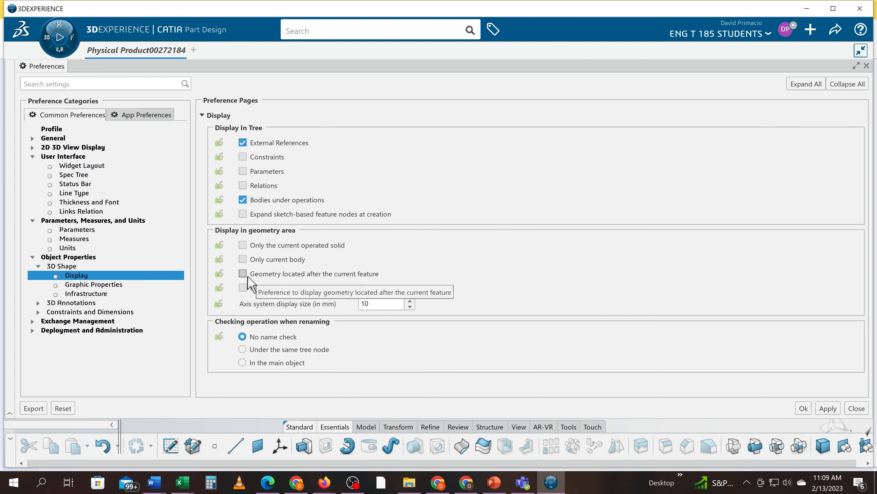
pyautogui.moveTo(209, 196)
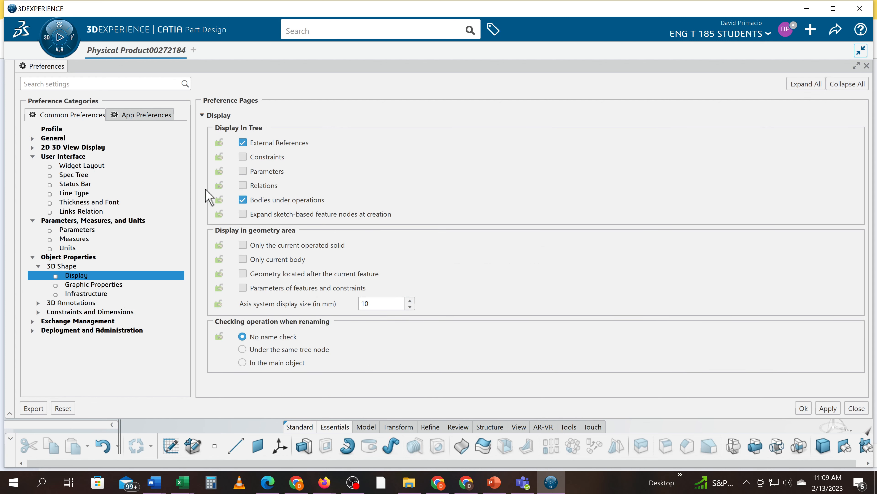
pyautogui.click(242, 171)
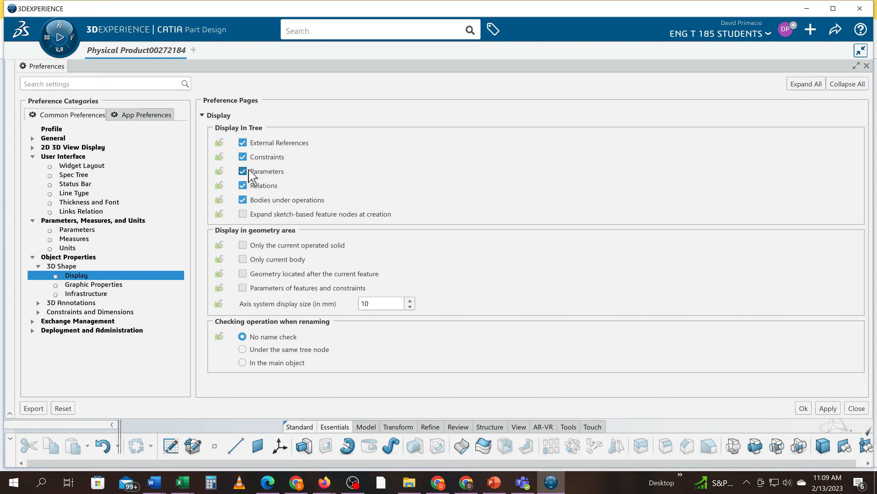
pyautogui.click(383, 302)
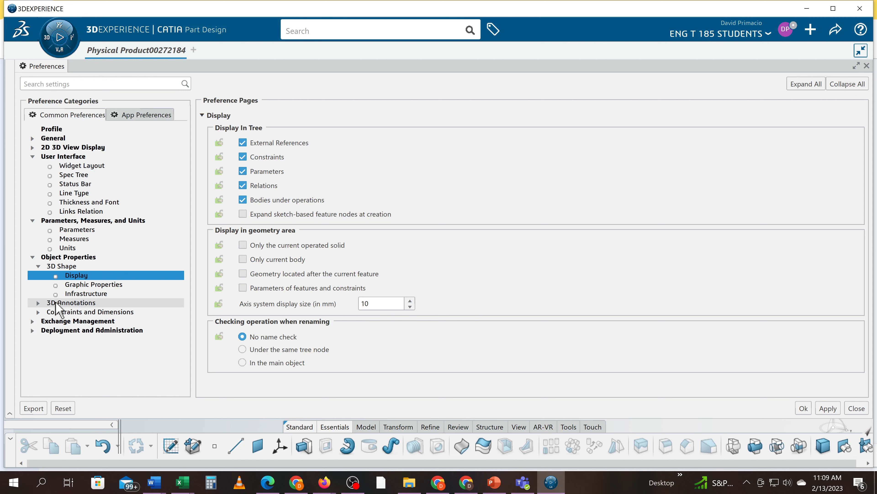
# In 3D Shape Infrastructure, keep links with selected objects and create an axis system for new shapes.
pyautogui.click(86, 293)
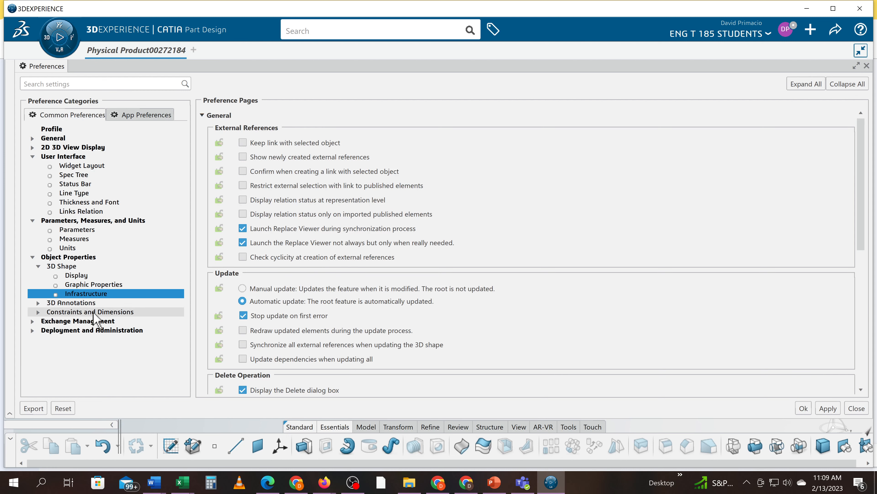
pyautogui.click(242, 142)
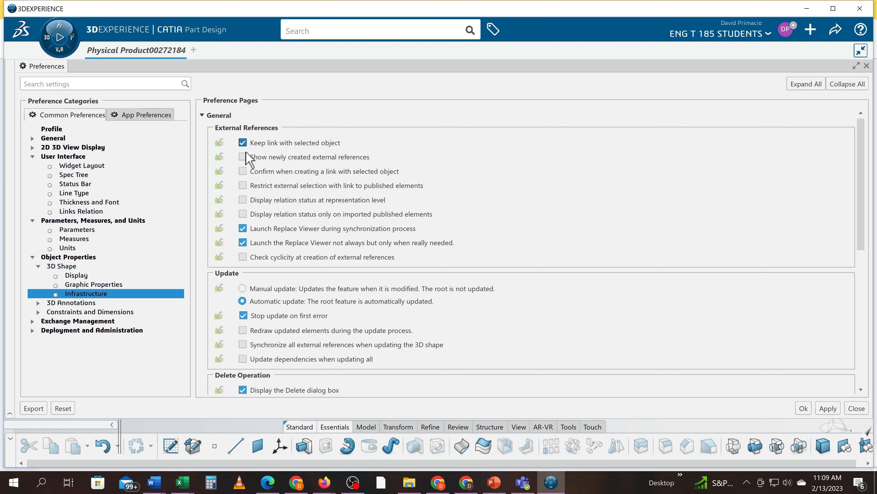
pyautogui.scroll(-3)
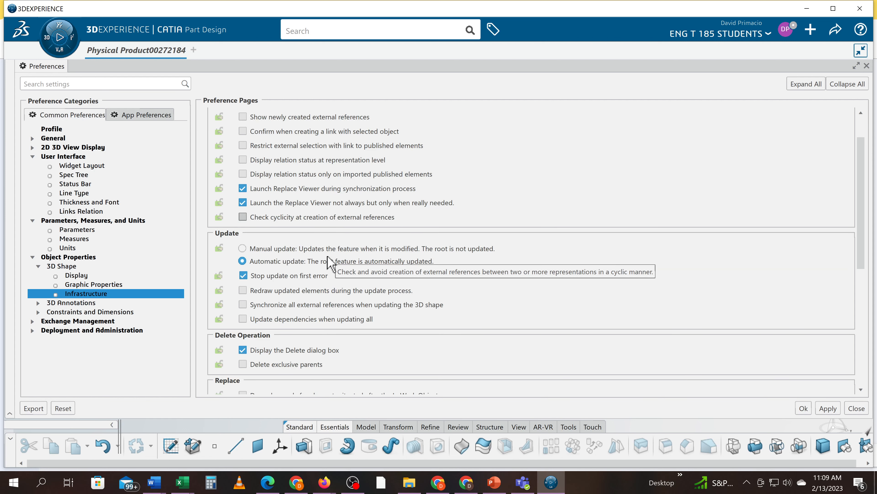
pyautogui.scroll(-3)
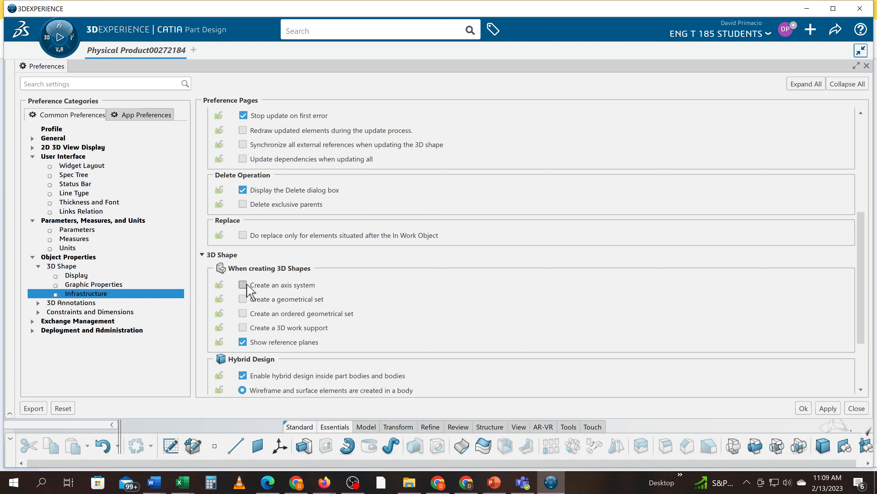
pyautogui.click(242, 285)
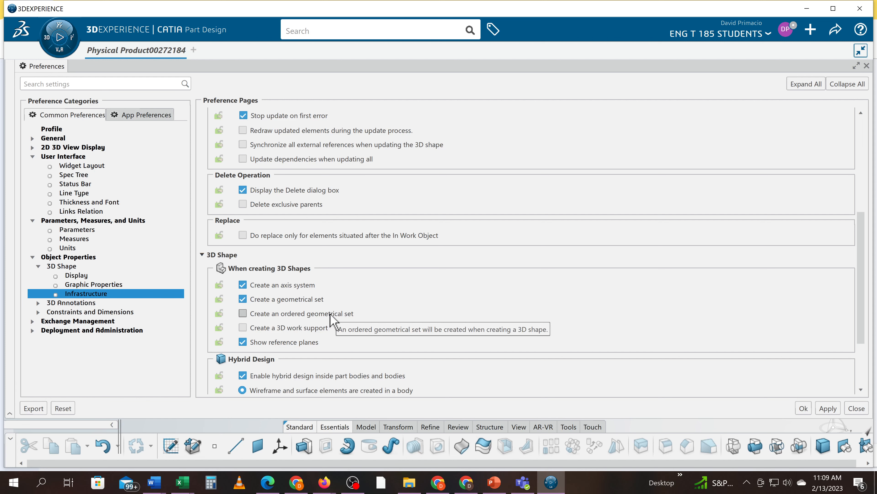
pyautogui.scroll(-3)
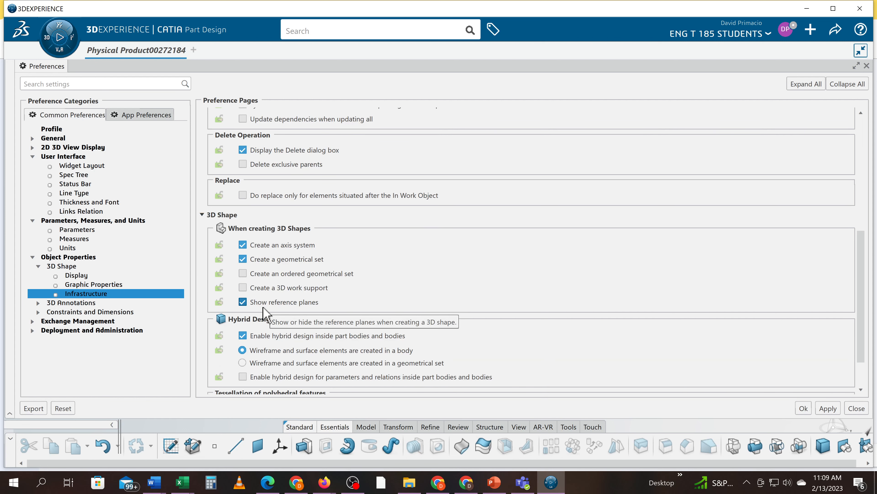
pyautogui.moveTo(267, 309)
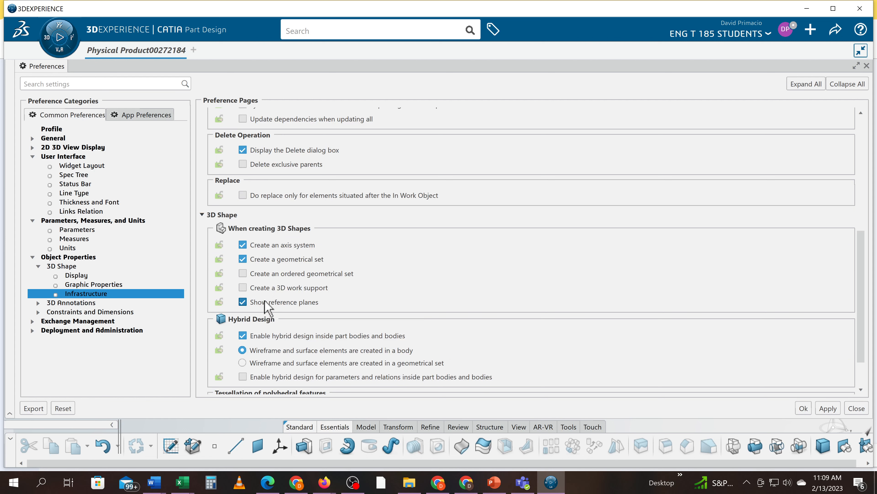
pyautogui.moveTo(264, 309)
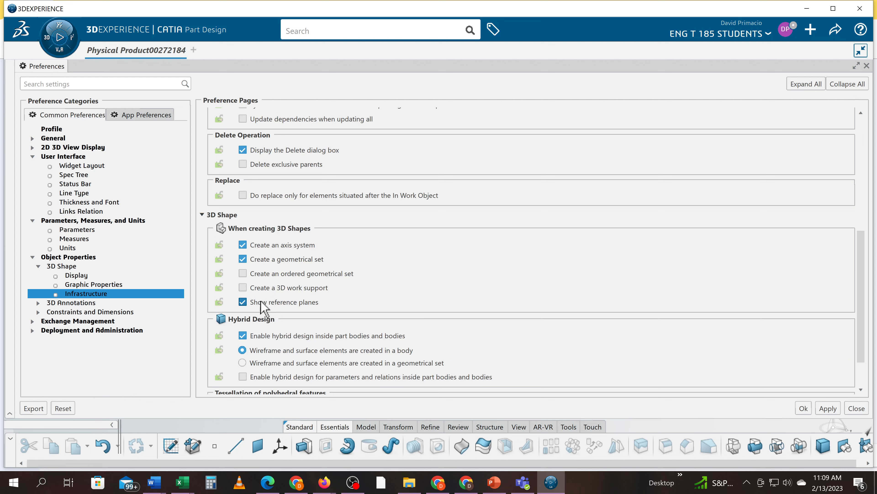
pyautogui.scroll(-3)
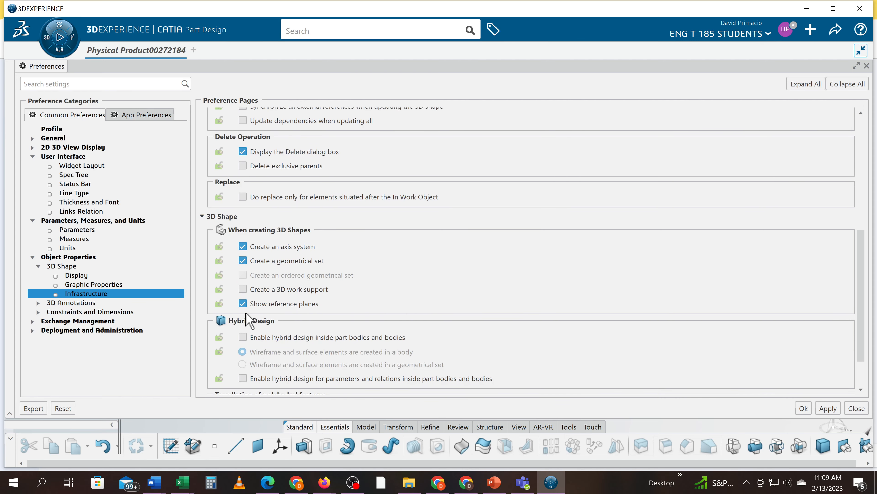
pyautogui.moveTo(409, 336)
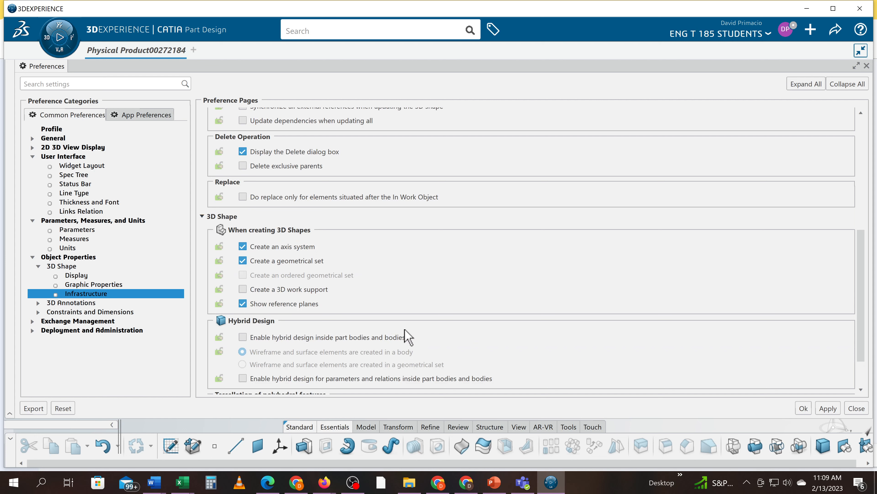
pyautogui.moveTo(334, 360)
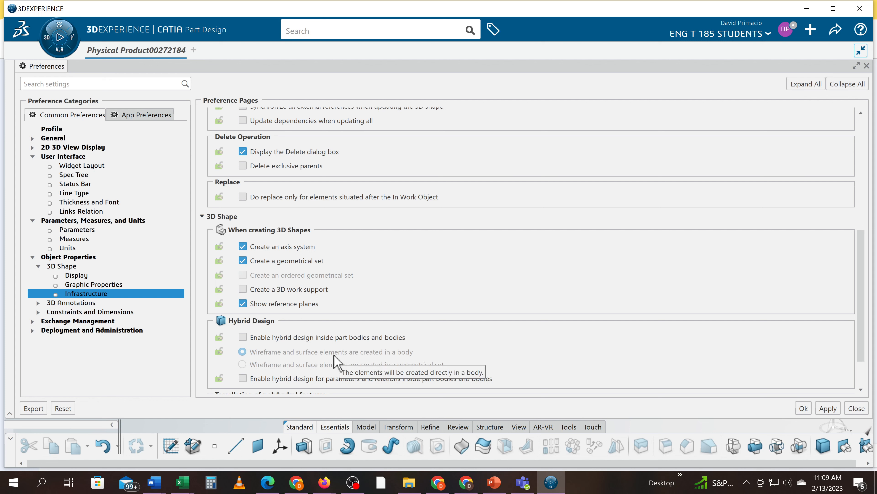
pyautogui.moveTo(362, 345)
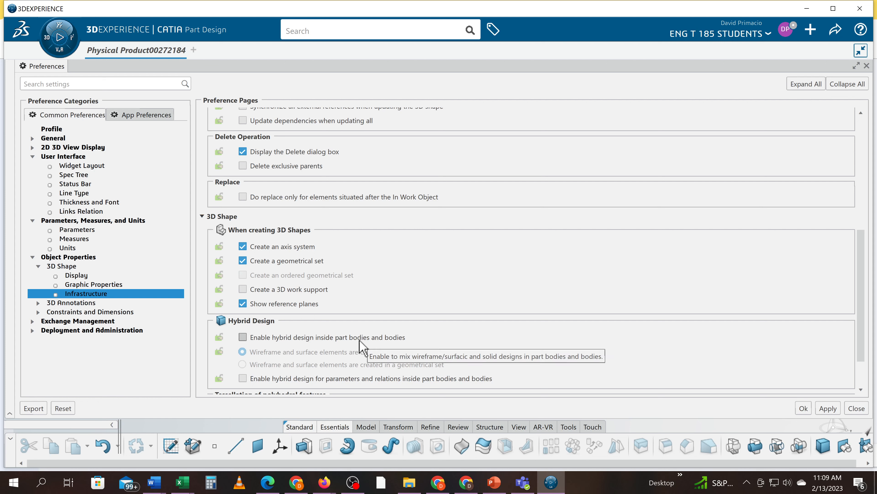
pyautogui.moveTo(568, 274)
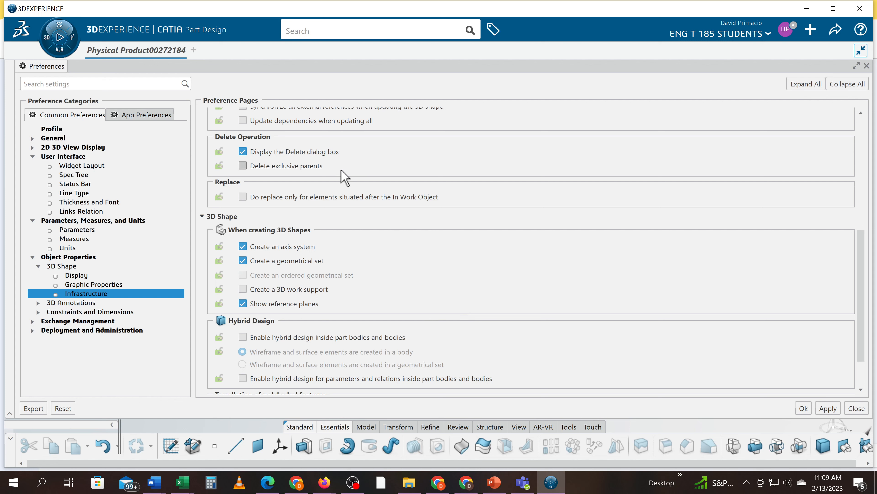
pyautogui.moveTo(324, 278)
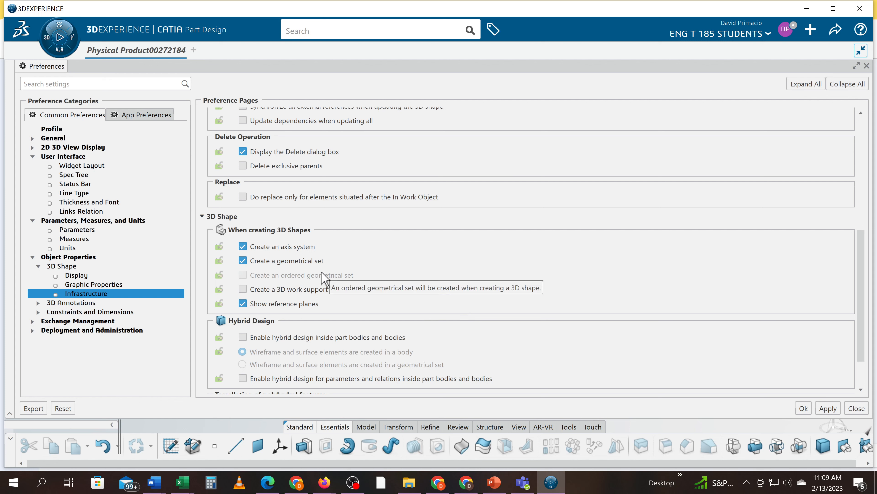
pyautogui.moveTo(501, 451)
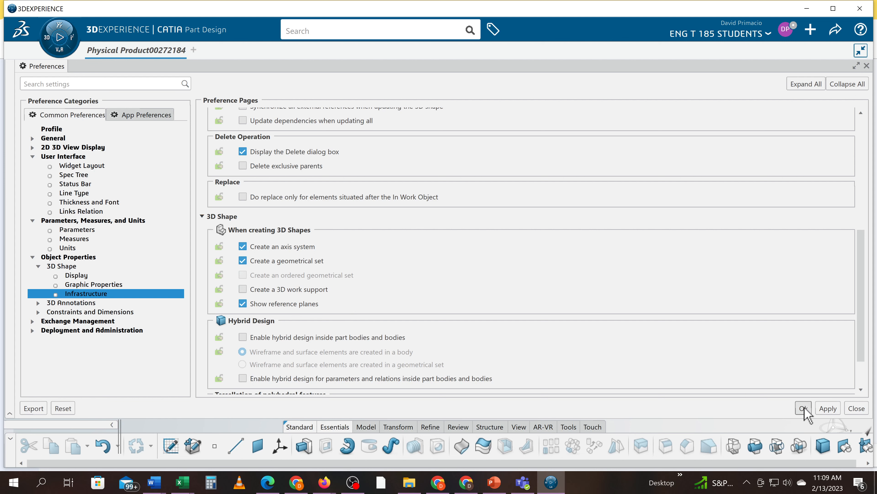
# Confirm the preferences and create a new Part Design 3D shape in a fresh tab.
pyautogui.click(803, 408)
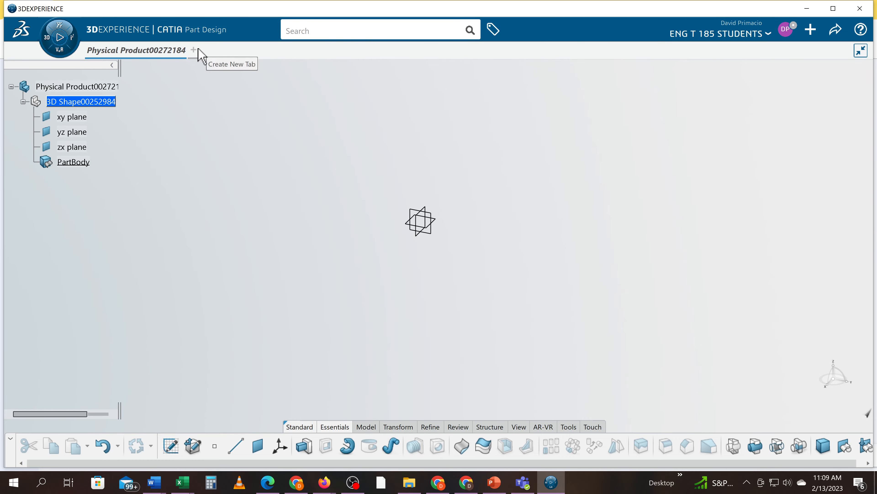
pyautogui.click(193, 50)
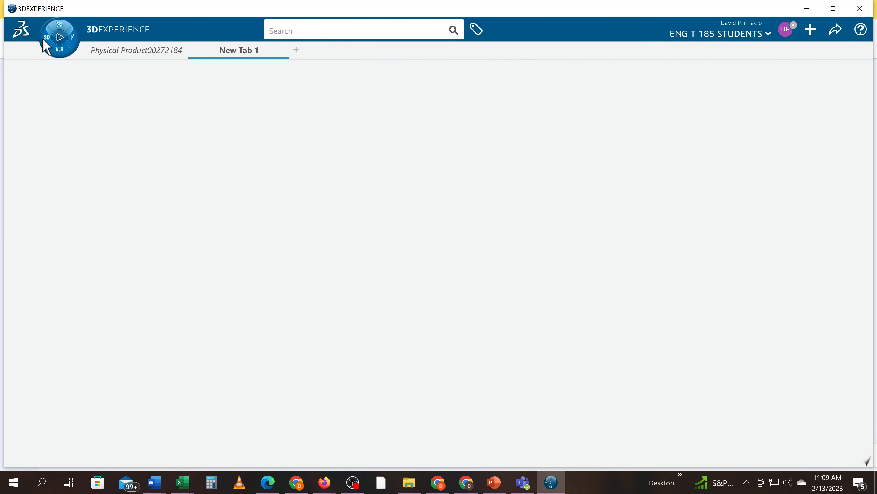
pyautogui.click(59, 38)
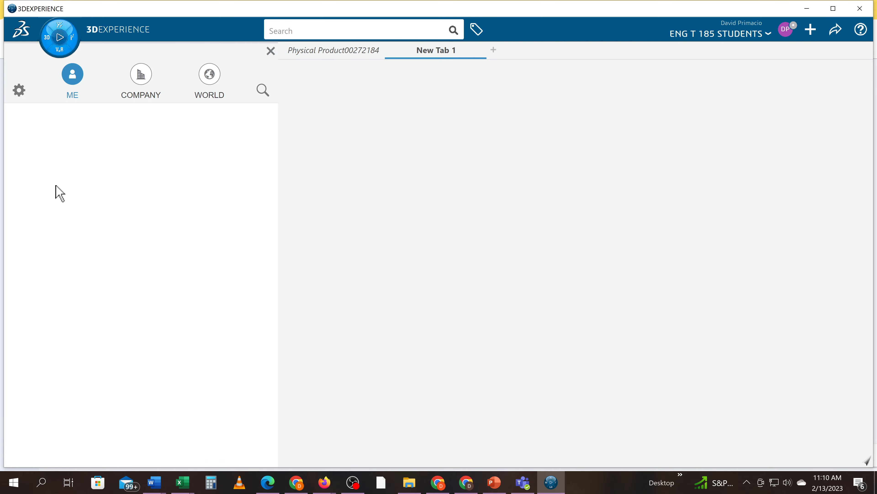
pyautogui.click(71, 80)
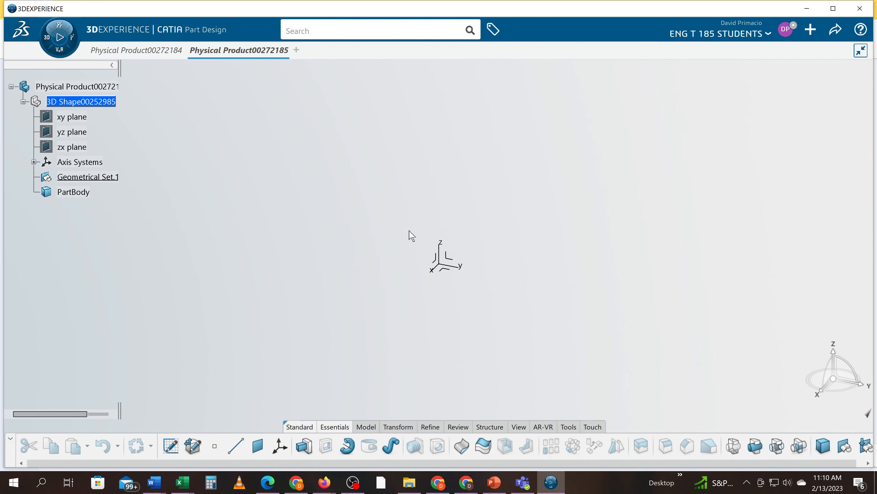
pyautogui.moveTo(89, 155)
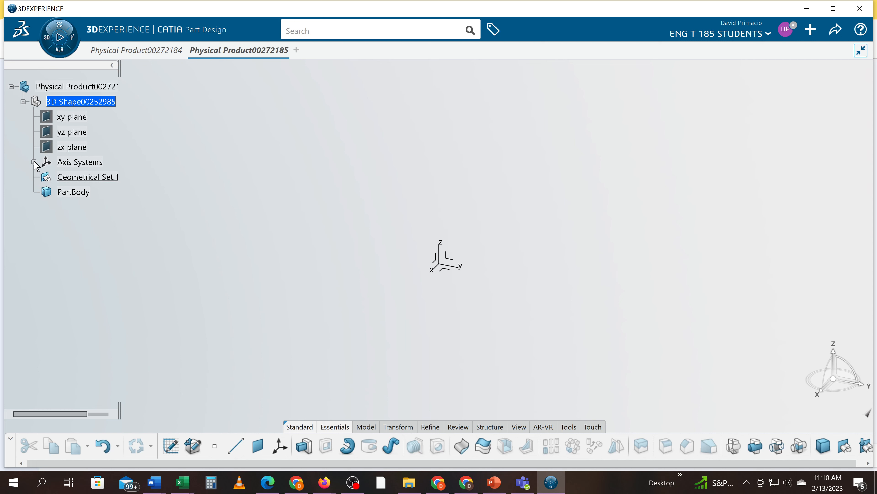
# Expand Axis Systems to show Absolute Axis and bring up Geometrical Set.1's context menu.
pyautogui.click(34, 164)
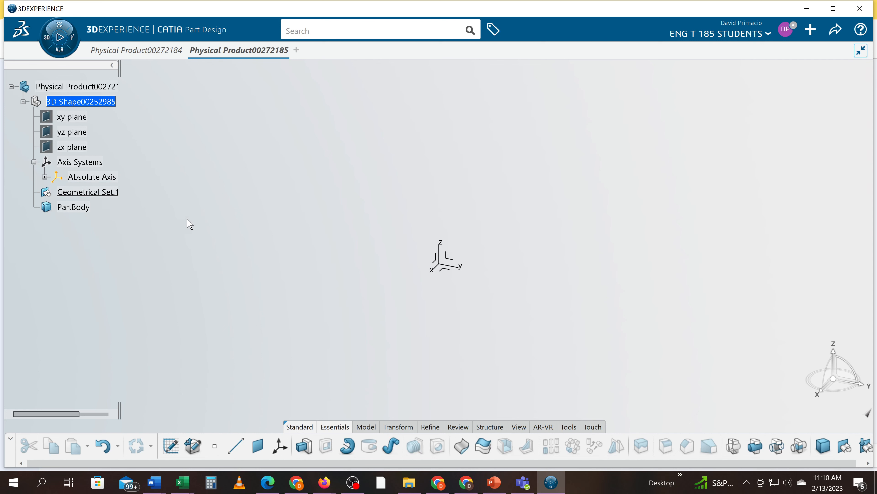
pyautogui.rightClick(87, 191)
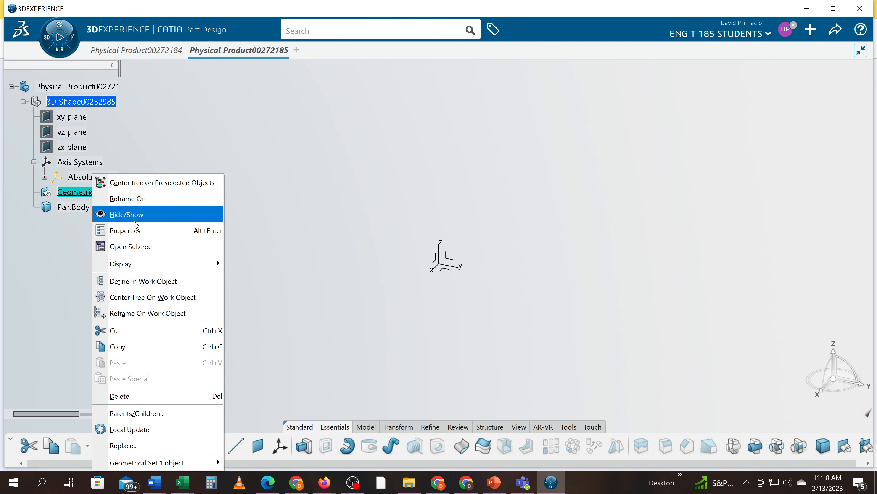
pyautogui.moveTo(151, 230)
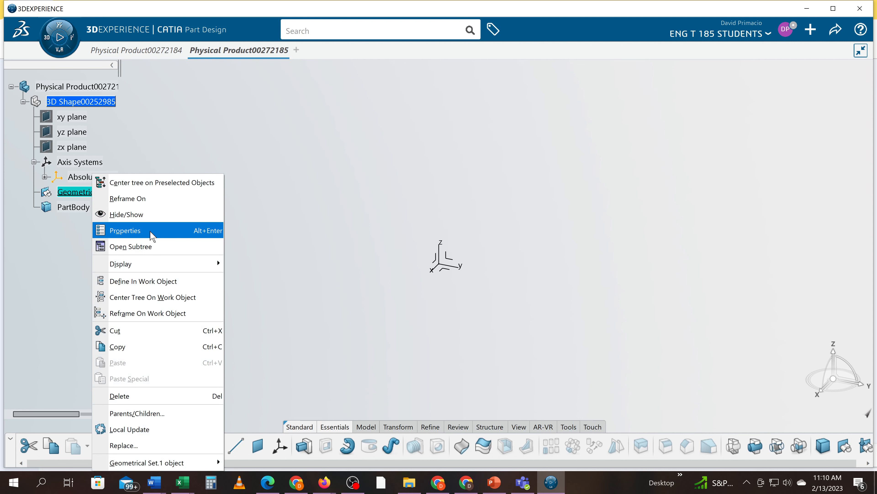
# Show the Feature Properties of Geometrical Set.1.
pyautogui.click(125, 230)
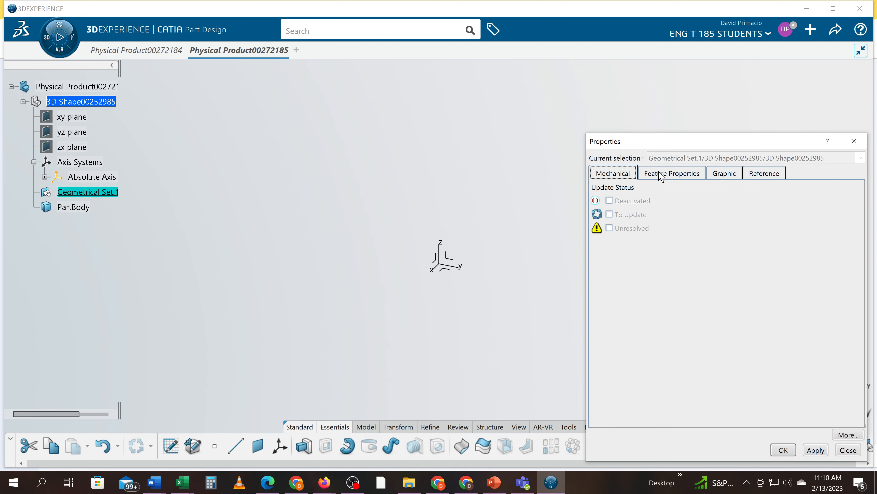
pyautogui.click(671, 173)
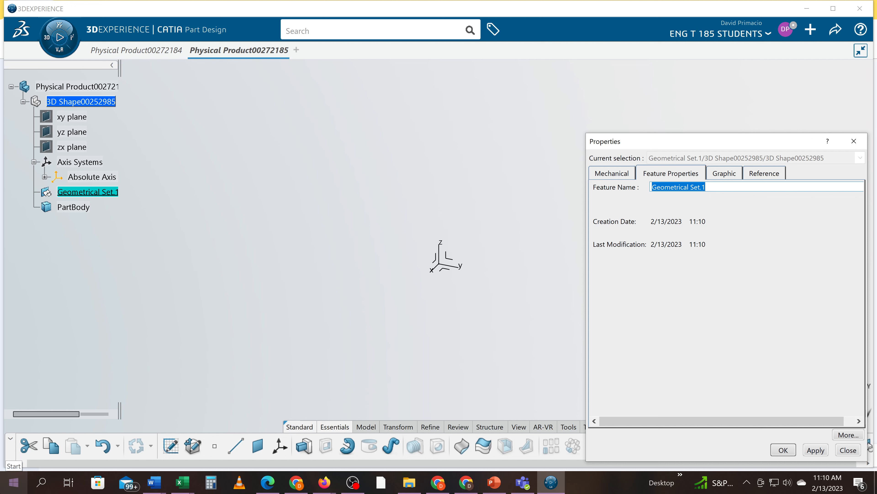
# Retype the feature name as Construction_Geo, correcting typos along the way.
pyautogui.write('Const')
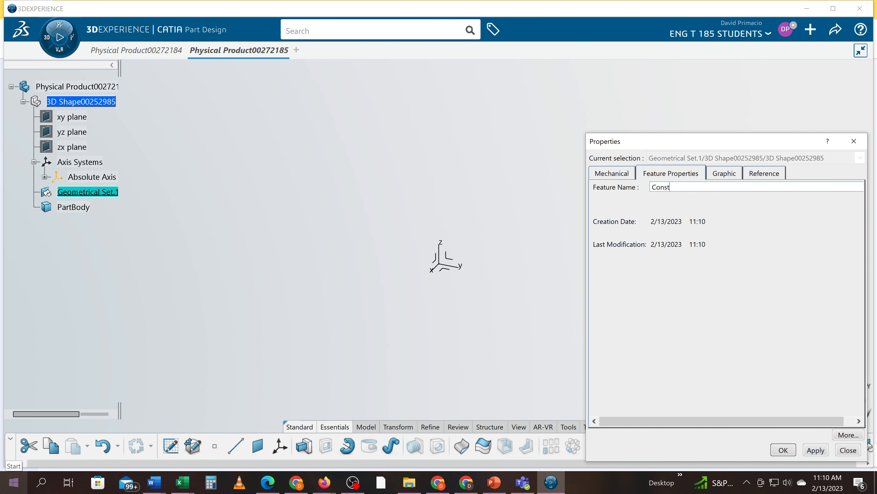
pyautogui.write('ruction')
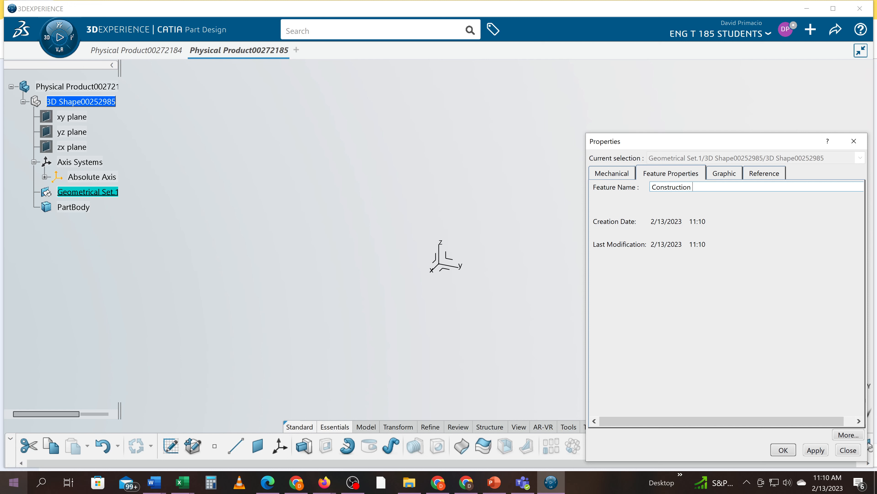
pyautogui.write('_Gemoe')
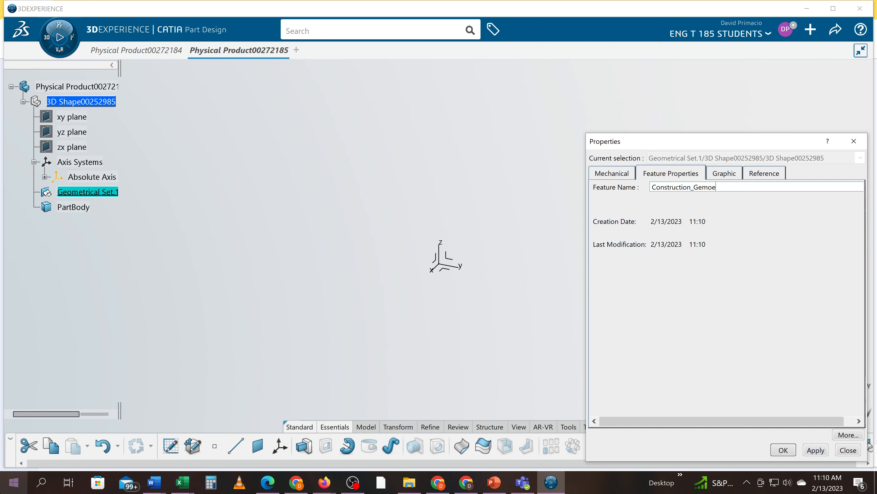
pyautogui.press('Backspace')
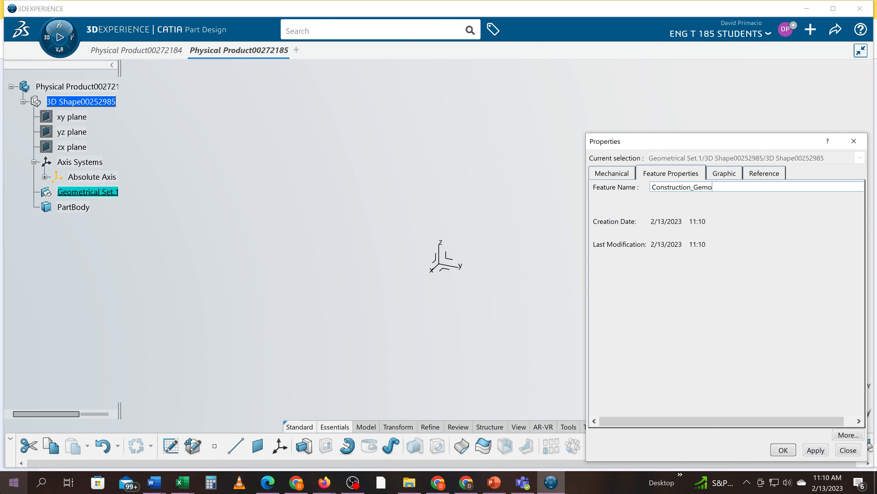
pyautogui.write('try')
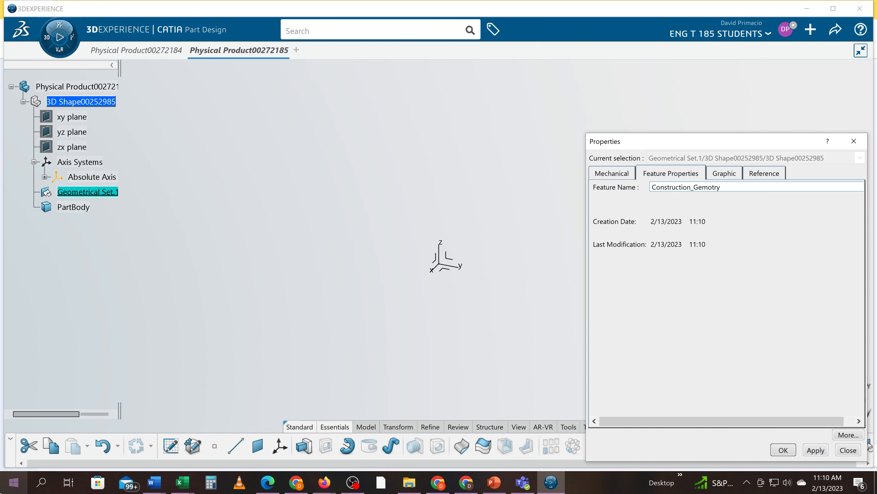
pyautogui.press('Backspace')
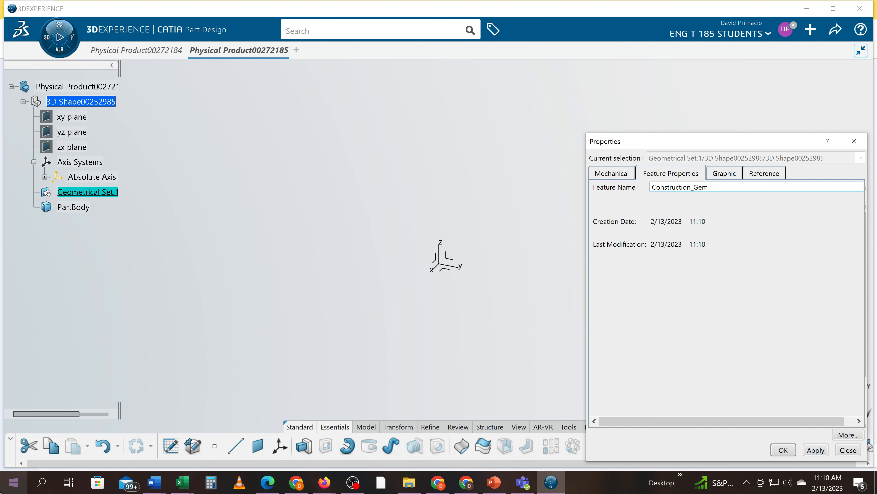
pyautogui.write('o')
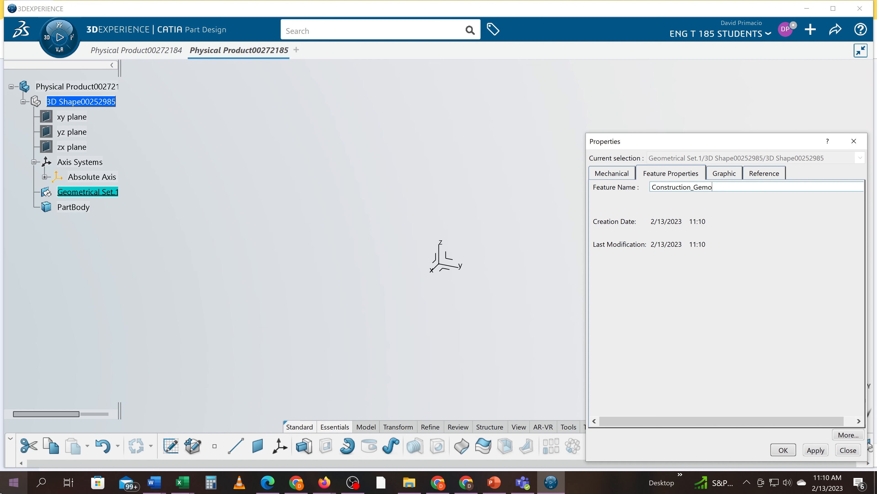
pyautogui.write('try')
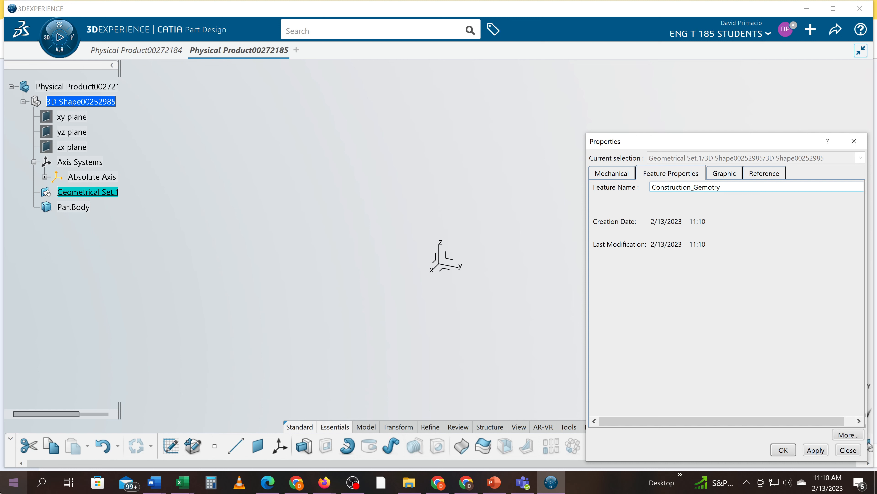
pyautogui.press('BackSpace')
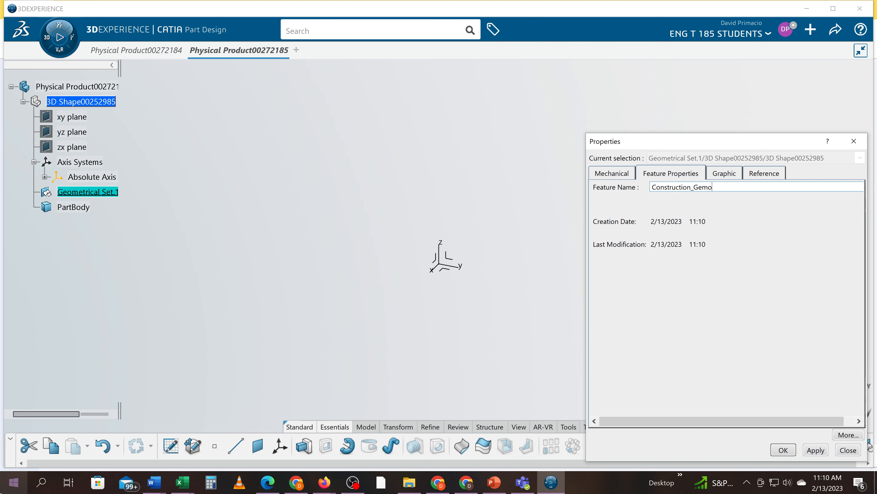
pyautogui.press('Backspace')
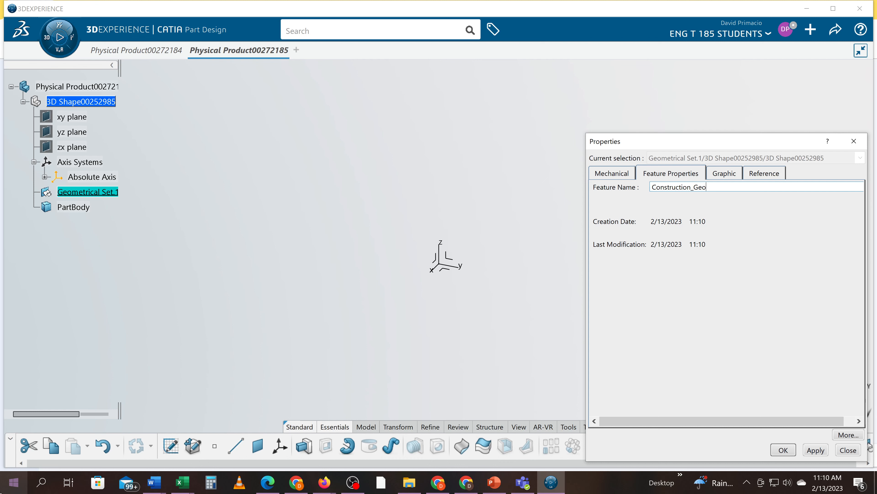
# Apply the name Construction_Geometry and widen the spec tree so full names are readable.
pyautogui.click(783, 450)
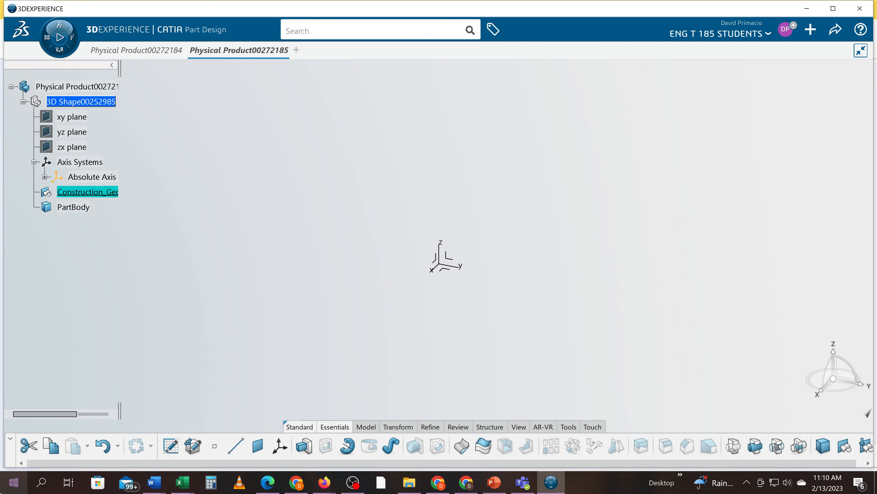
pyautogui.click(81, 101)
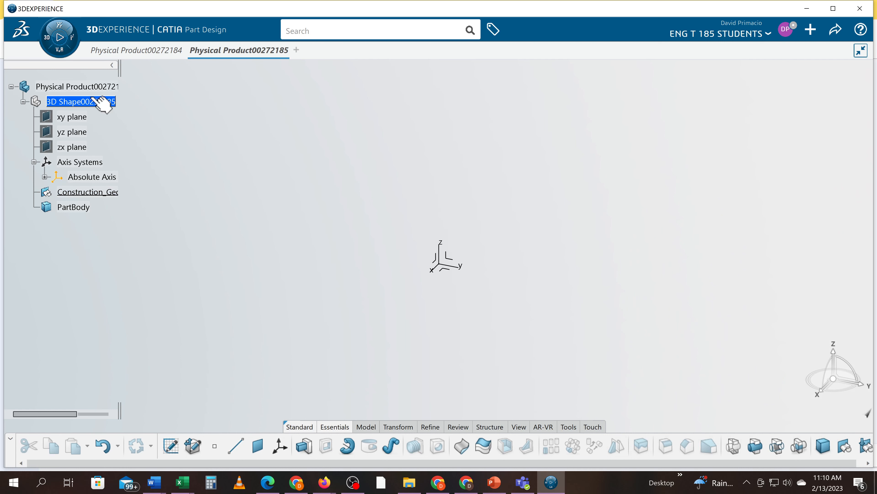
pyautogui.moveTo(126, 69)
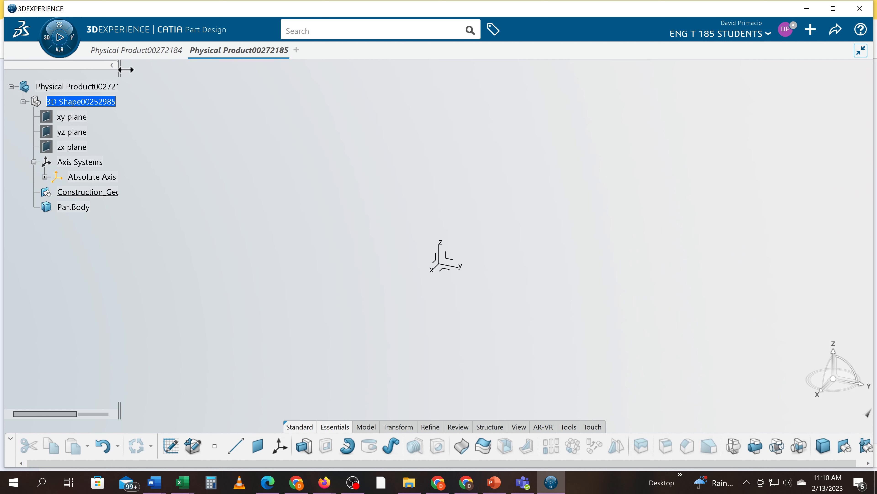
pyautogui.moveTo(119, 69); pyautogui.dragTo(210, 69)
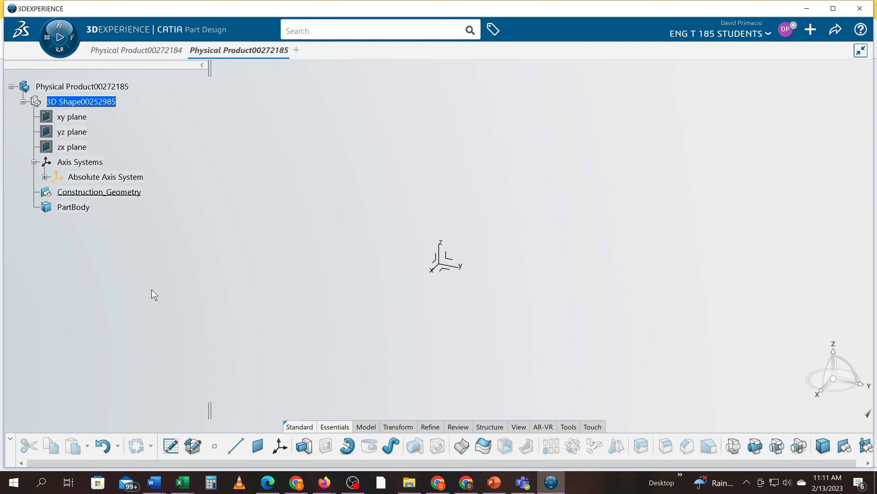